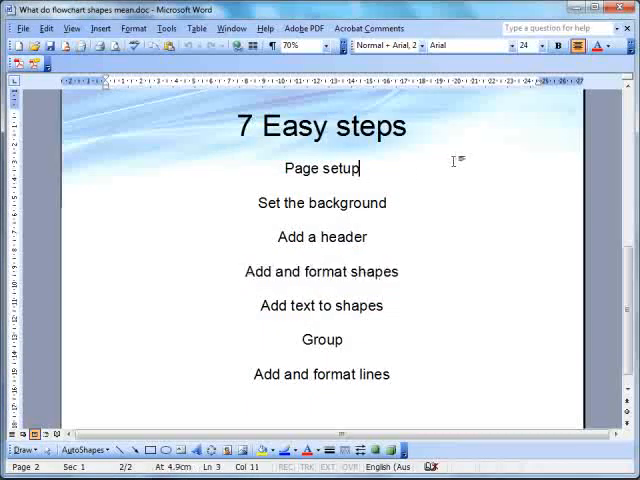
mouse_move(345, 184)
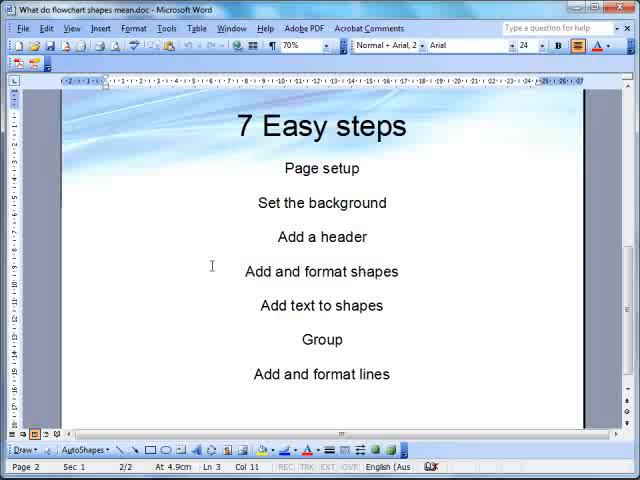
Point out the Process, Inspection, Document, Database and Input/Output shapes in the flowchart tutorial
click(367, 168)
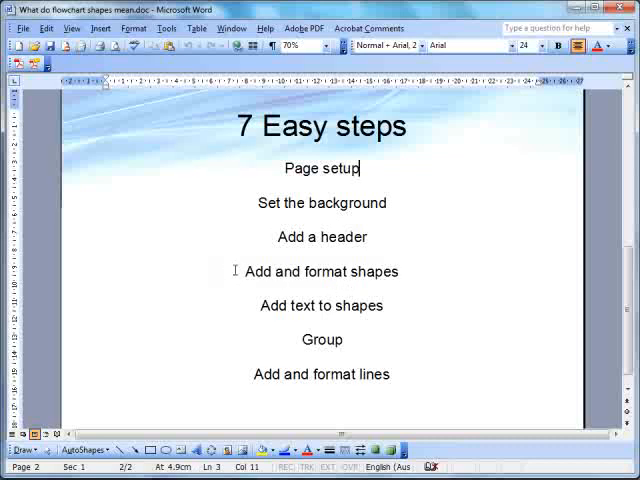
mouse_move(362, 360)
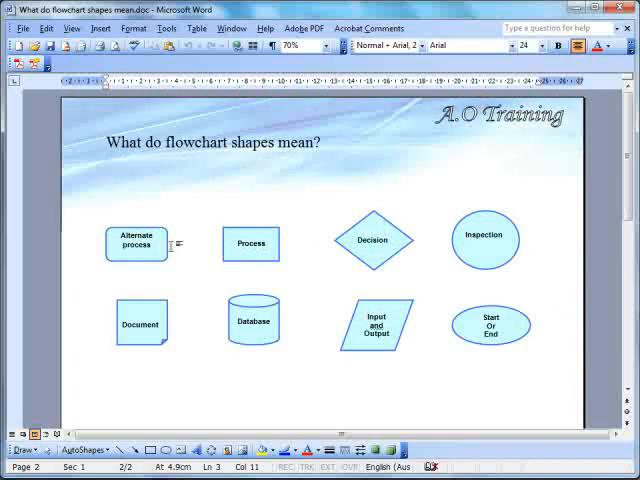
mouse_move(325, 260)
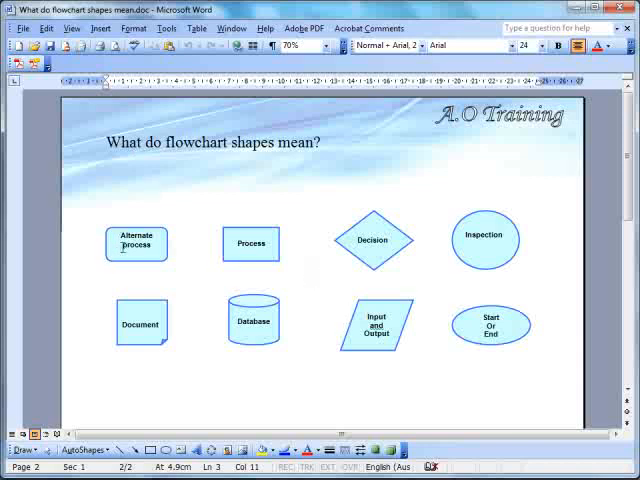
click(251, 243)
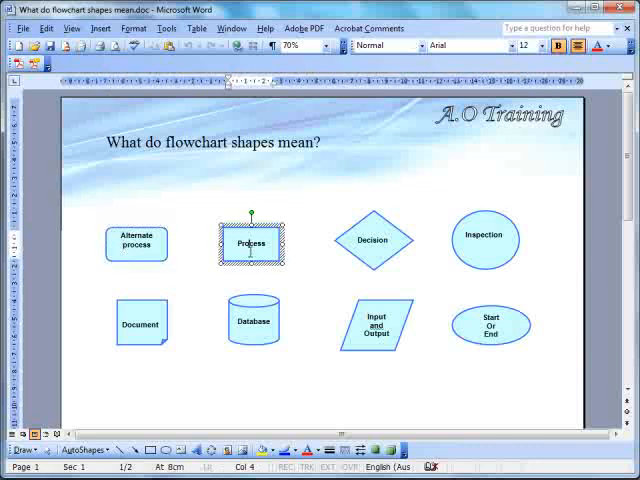
click(484, 240)
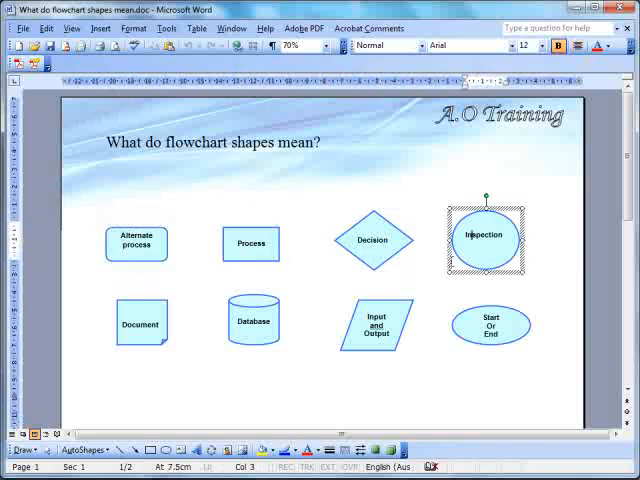
click(141, 322)
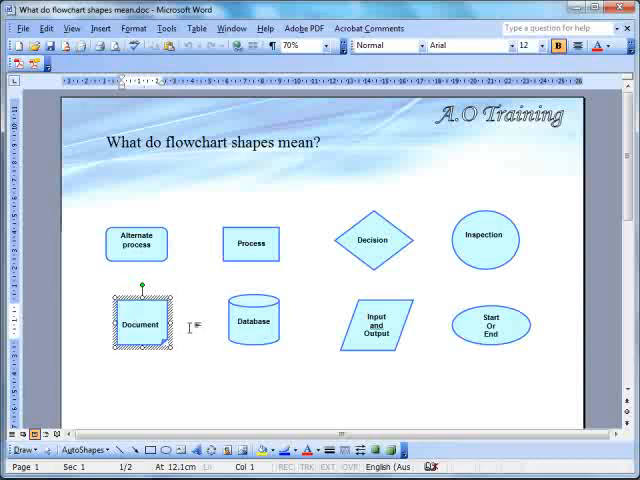
mouse_move(266, 345)
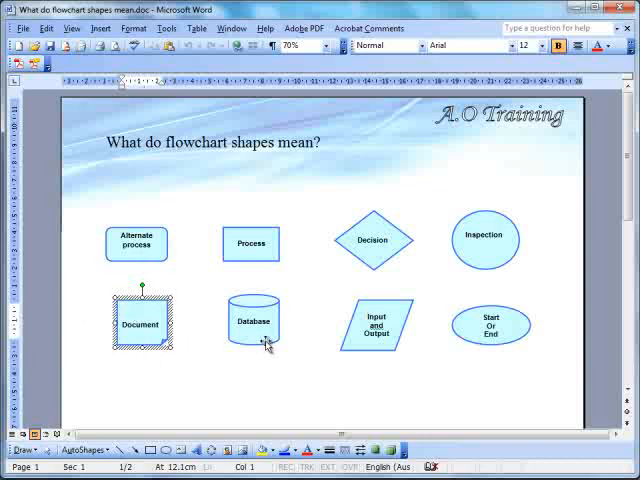
click(253, 320)
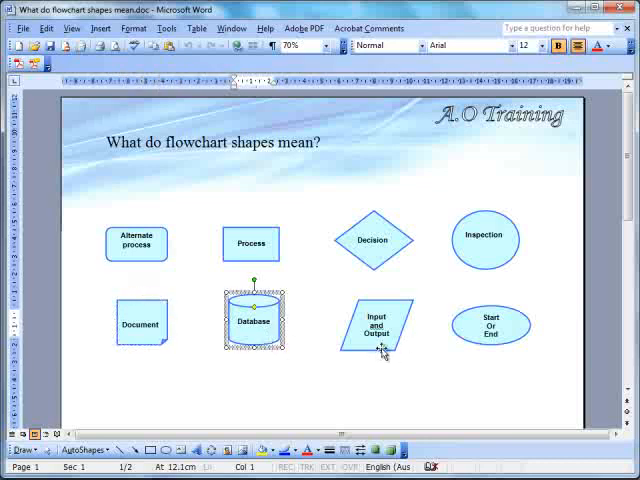
click(378, 325)
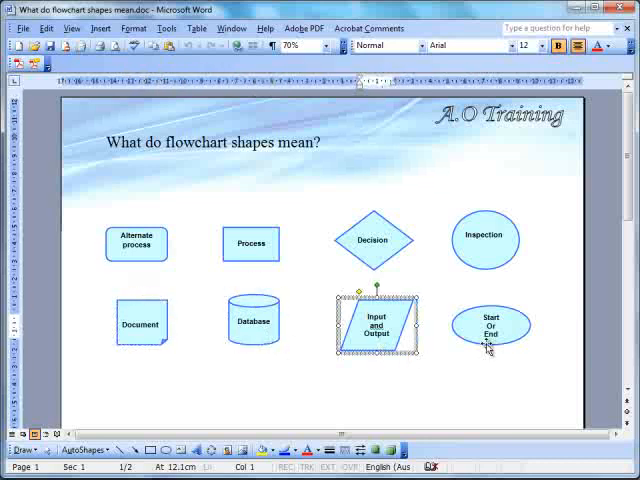
scroll(up, 3)
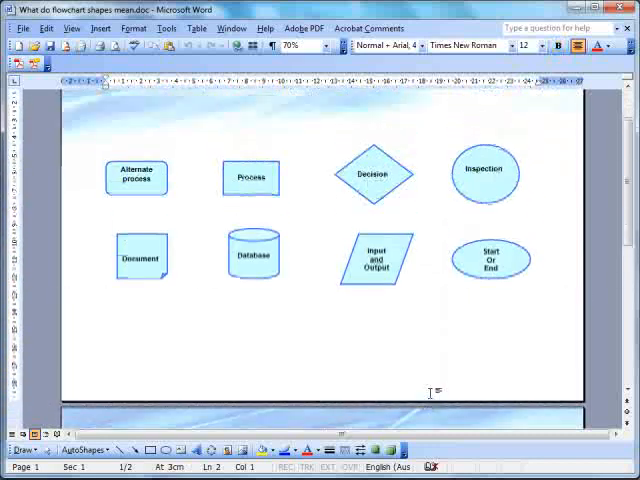
scroll(down, 3)
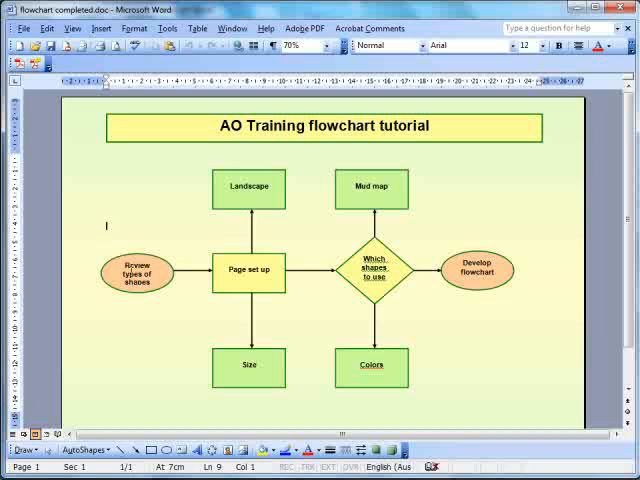
mouse_move(128, 256)
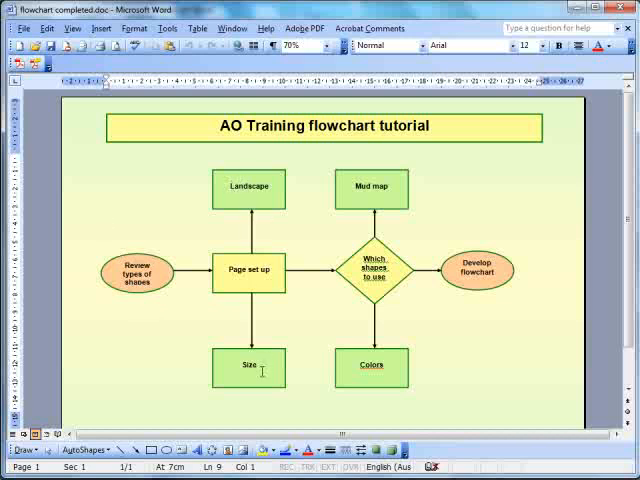
mouse_move(347, 190)
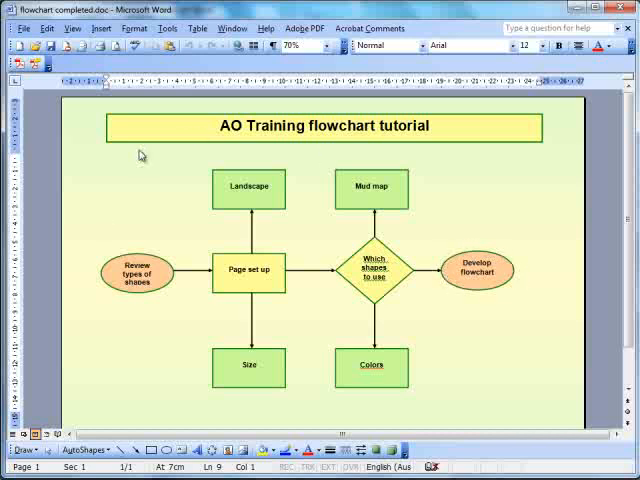
mouse_move(143, 174)
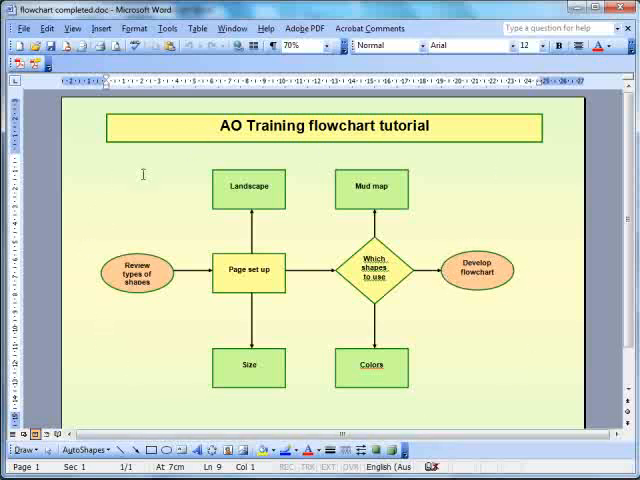
mouse_move(105, 225)
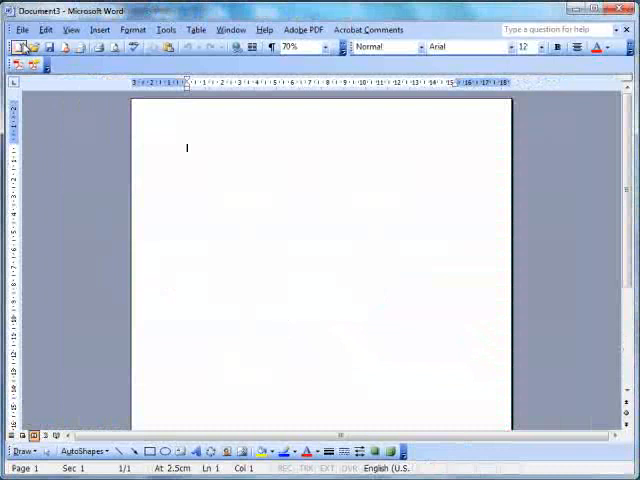
Set the document's paper size to A4 in landscape through Page Setup
click(21, 29)
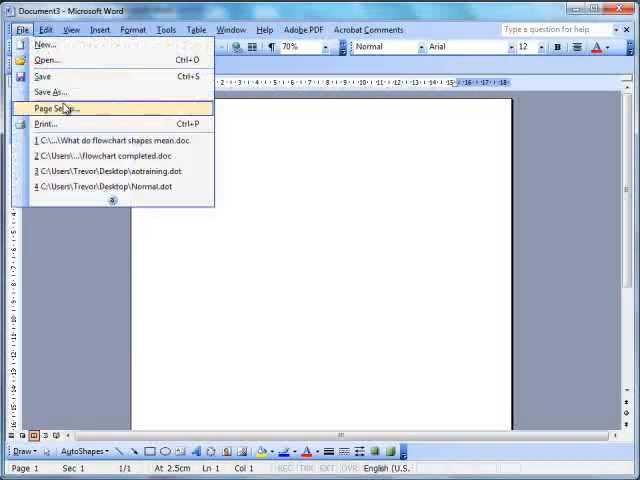
click(55, 108)
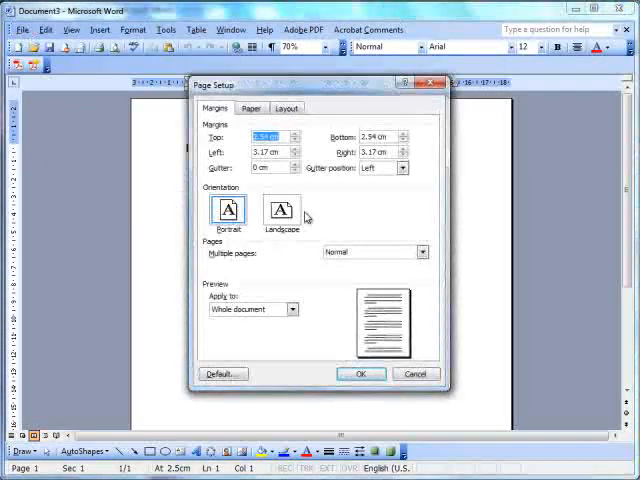
click(251, 107)
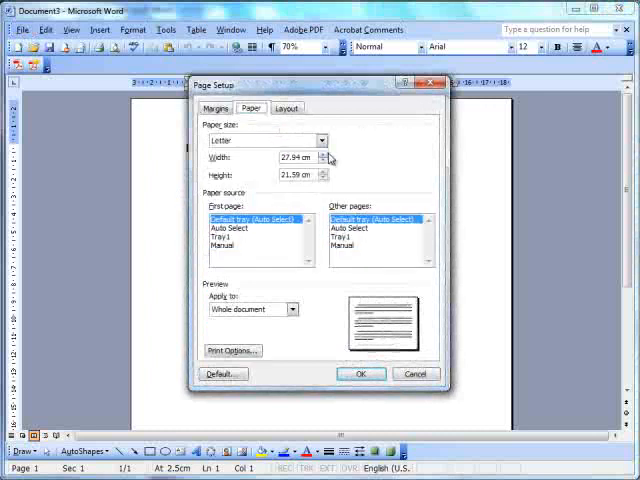
click(320, 140)
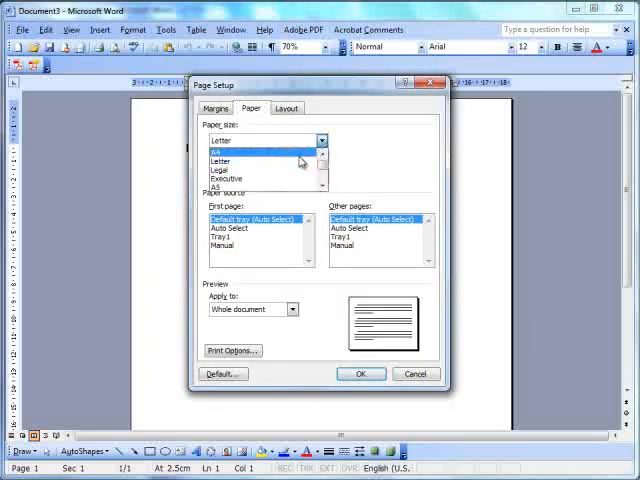
click(220, 150)
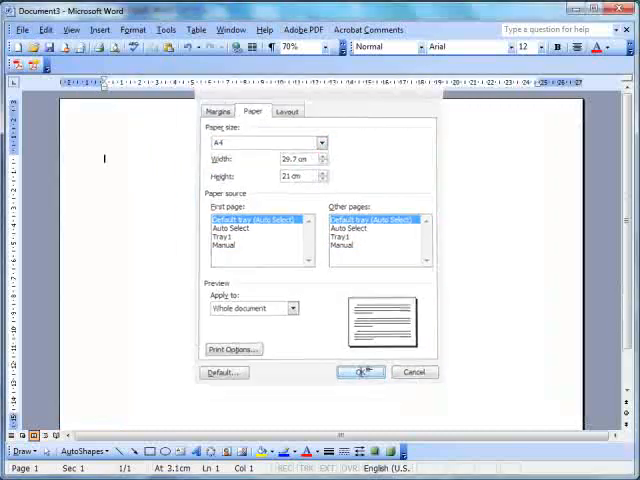
click(361, 371)
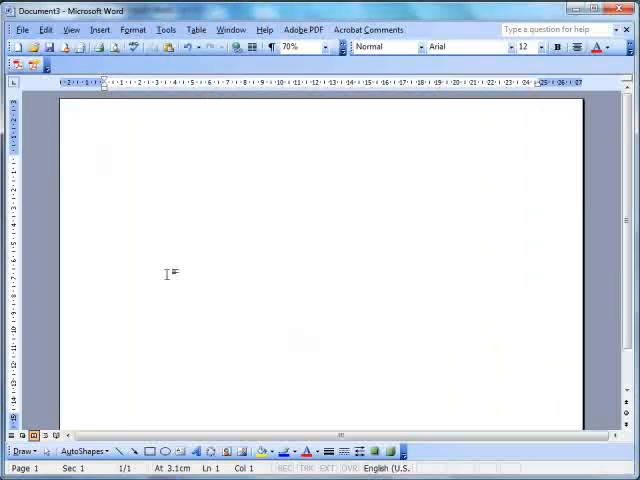
mouse_move(147, 271)
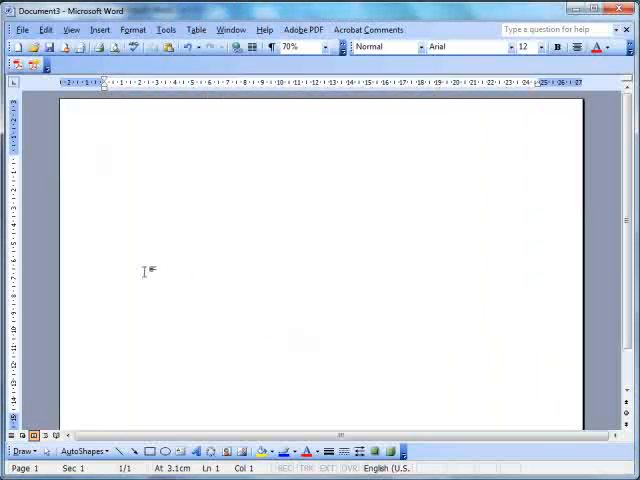
click(104, 158)
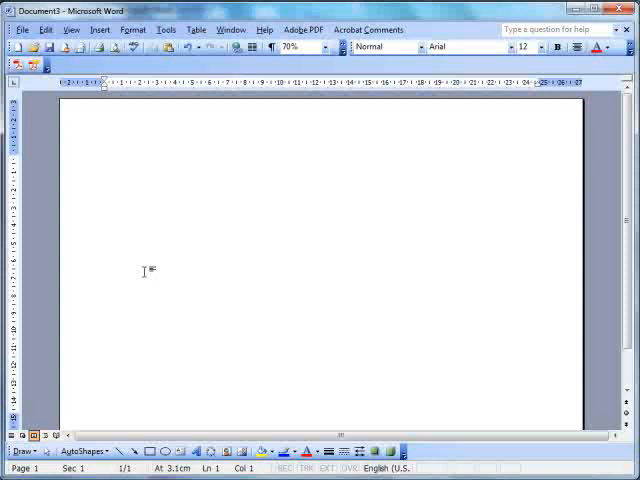
mouse_move(145, 265)
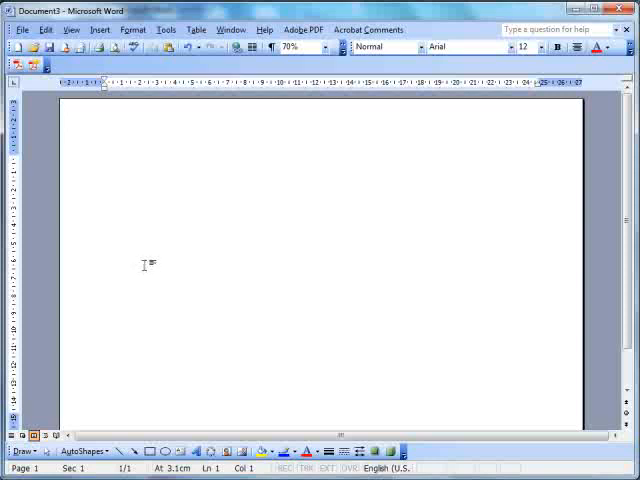
mouse_move(167, 361)
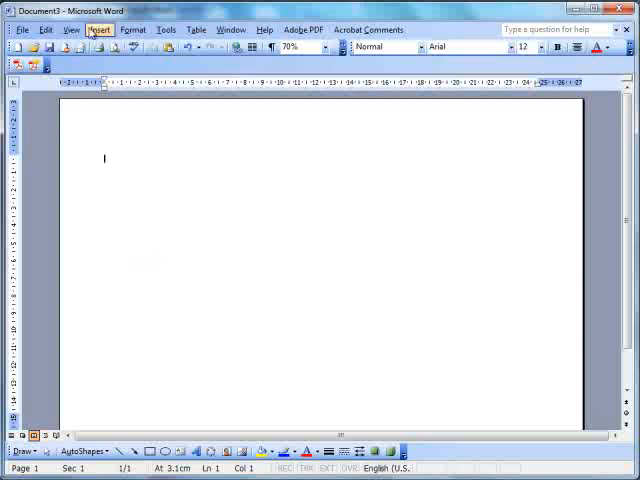
Enter Header and Footer and draw a page-sized rectangle with the Rectangle tool
click(71, 29)
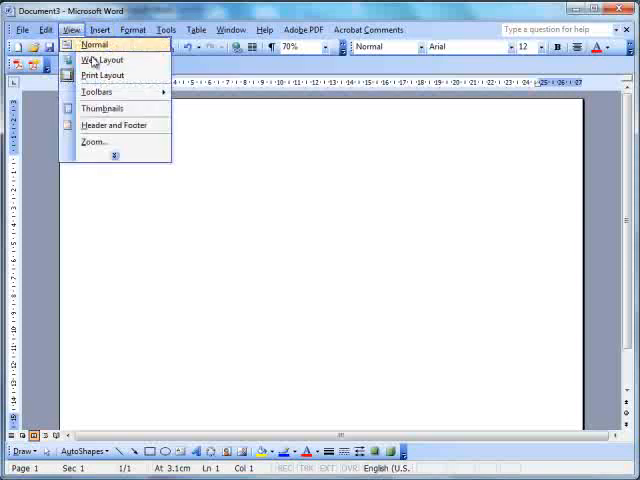
click(114, 124)
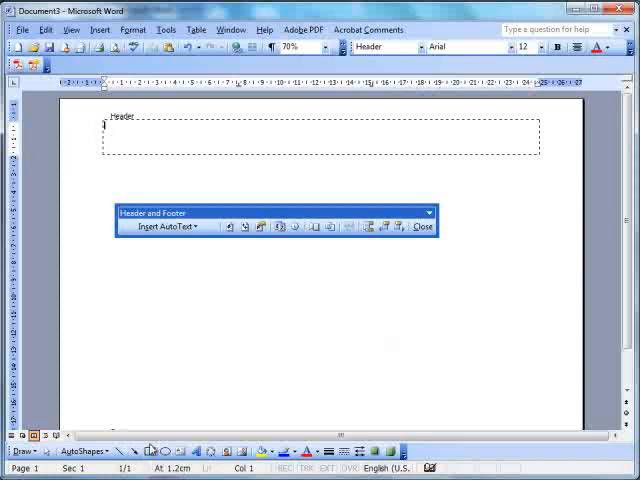
click(148, 451)
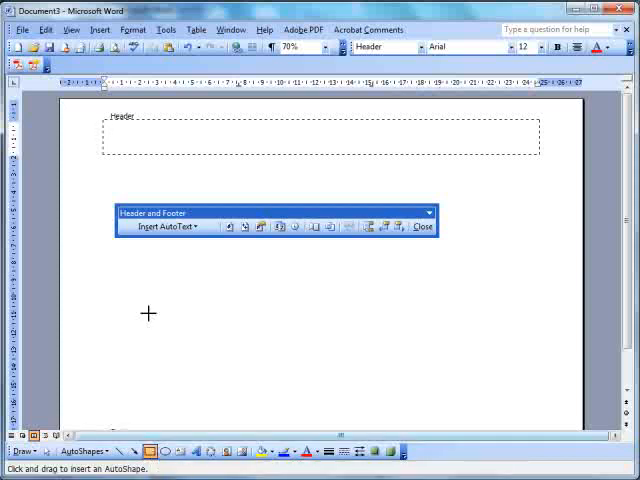
mouse_move(63, 105)
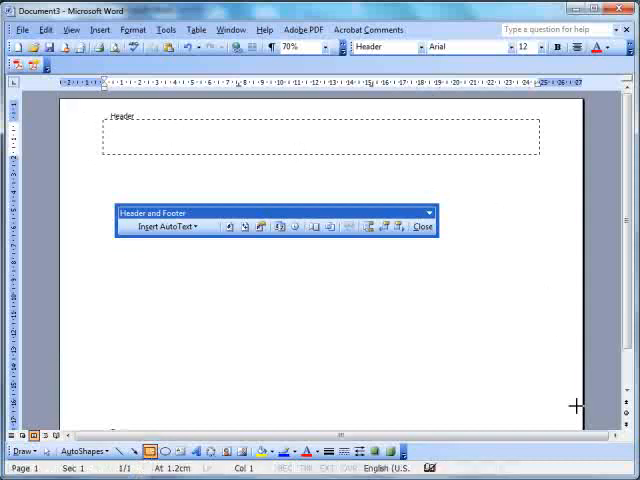
scroll(down, 3)
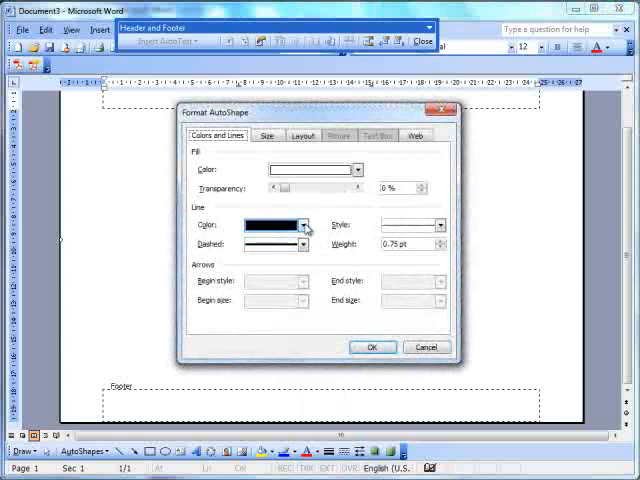
Fill the rectangle with a light-to-dark green two-colour gradient, then close Header and Footer
click(357, 169)
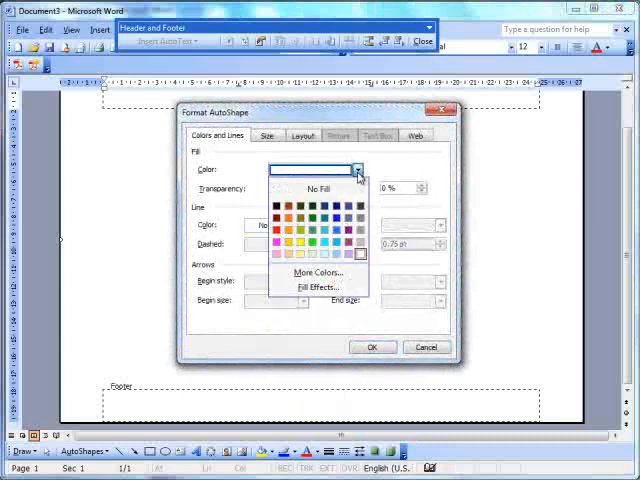
mouse_move(312, 255)
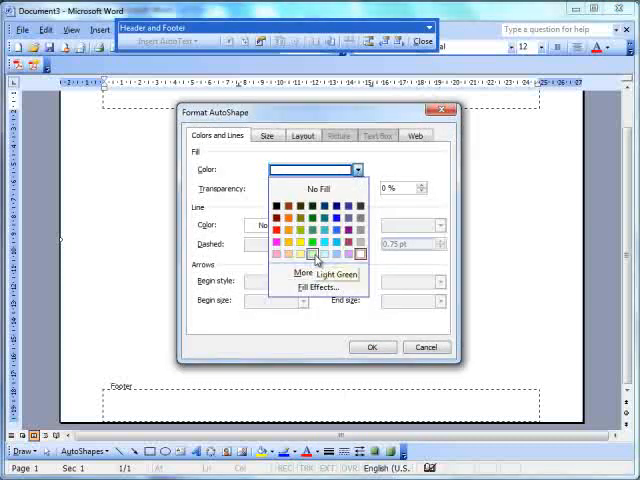
click(315, 253)
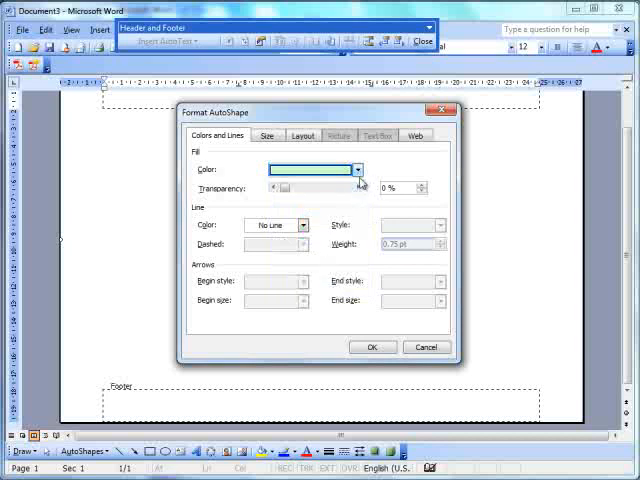
click(356, 169)
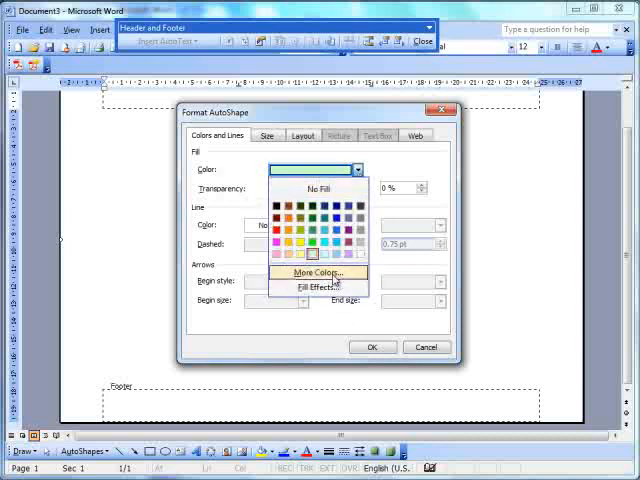
click(319, 287)
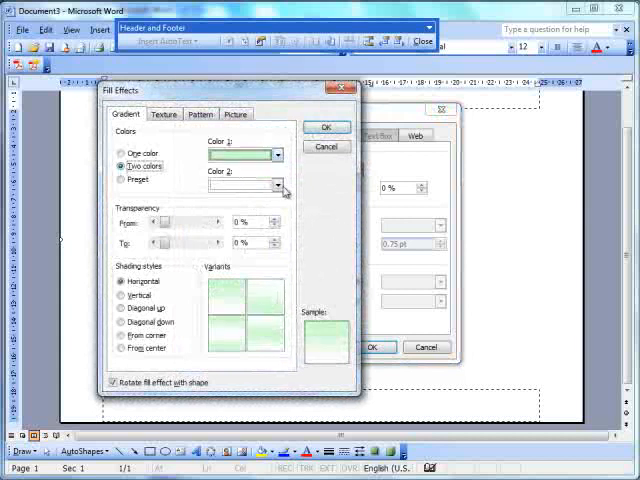
click(284, 185)
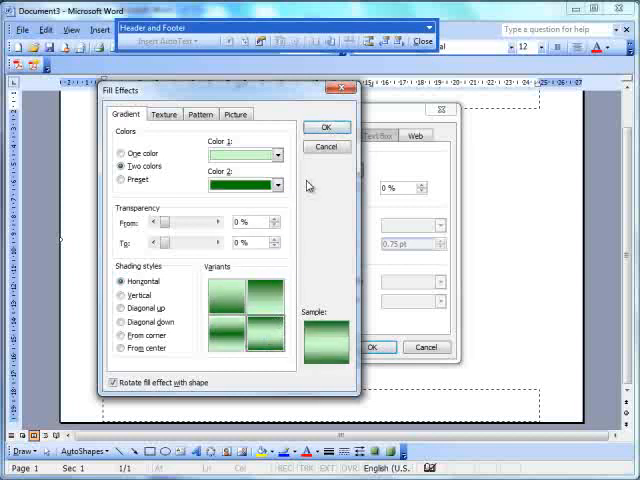
click(327, 127)
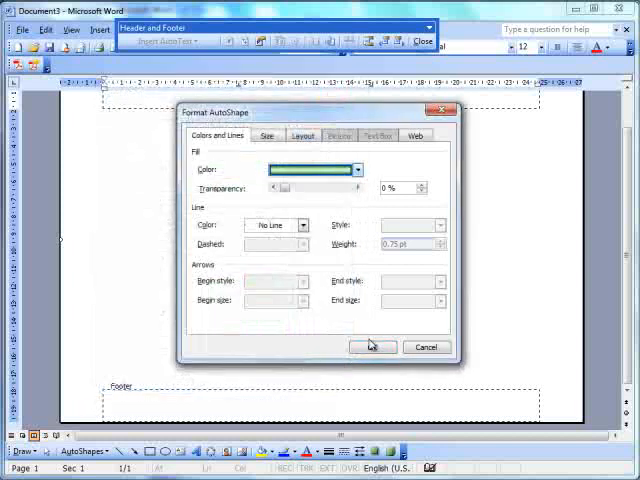
click(372, 347)
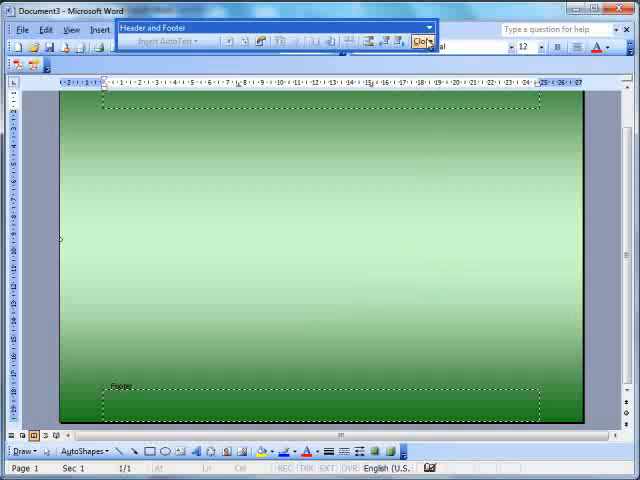
mouse_move(421, 41)
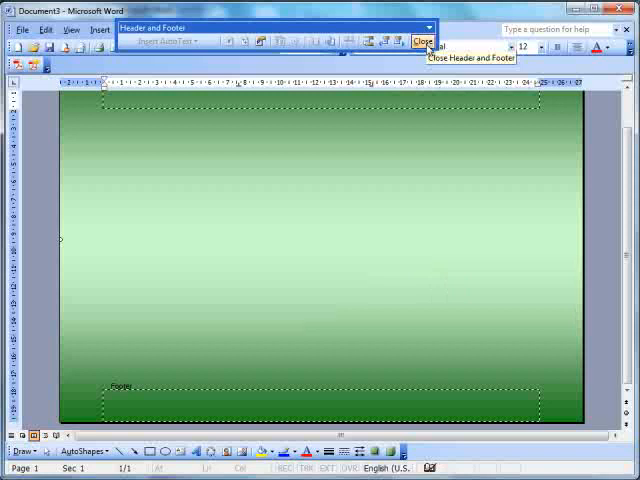
click(419, 41)
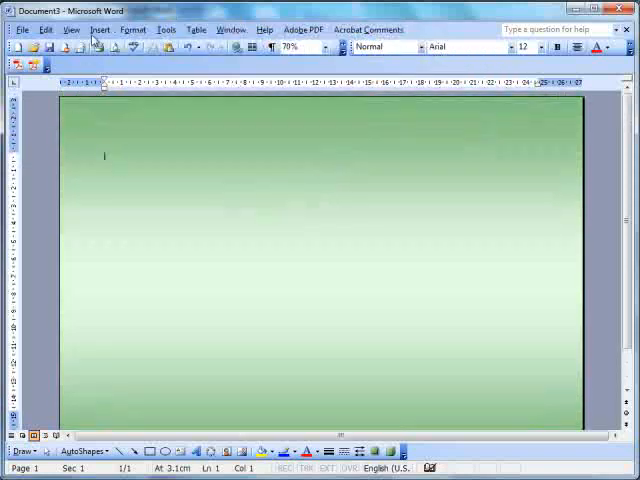
Set the green rectangle's wrapping to Behind text and return to the page body
click(99, 29)
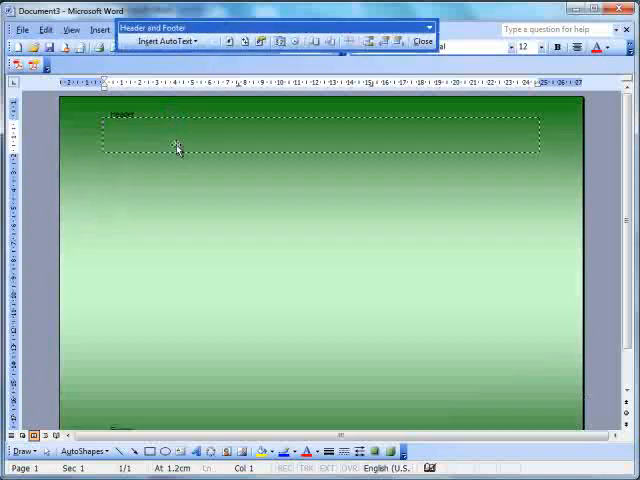
right_click(178, 148)
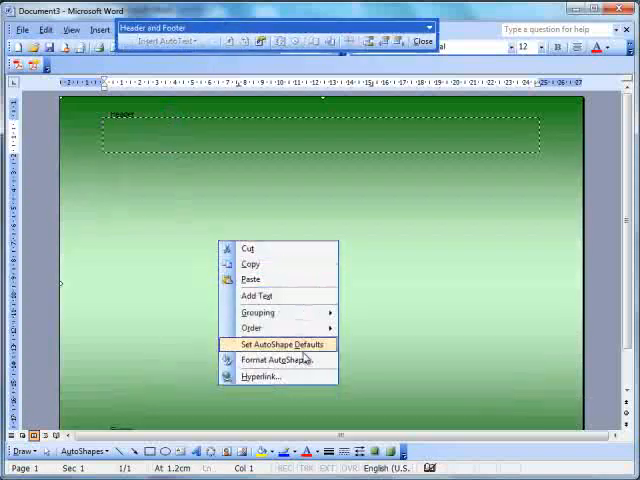
click(277, 359)
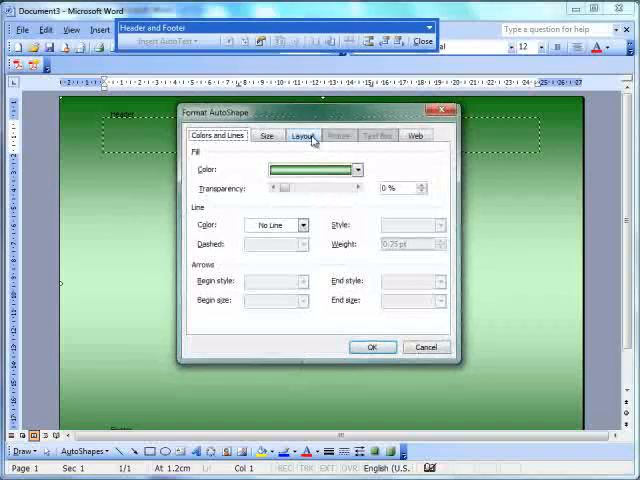
click(302, 135)
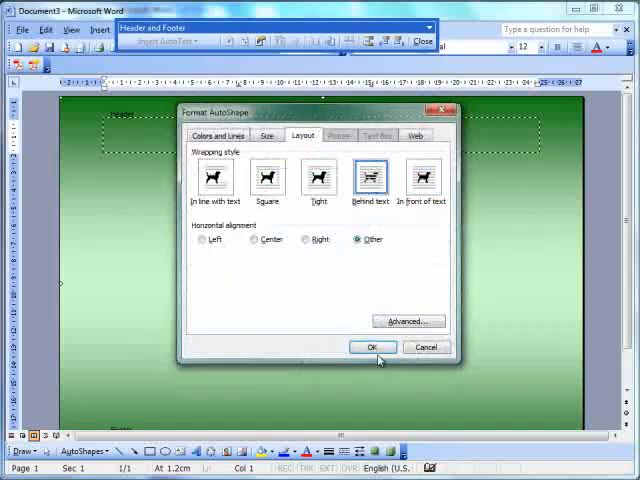
click(372, 347)
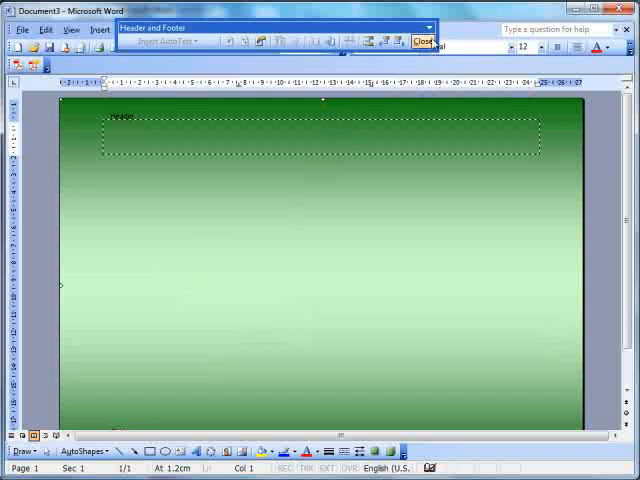
click(422, 41)
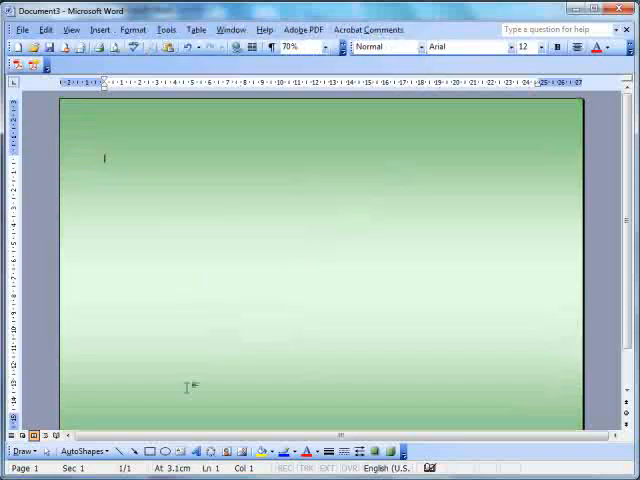
click(149, 451)
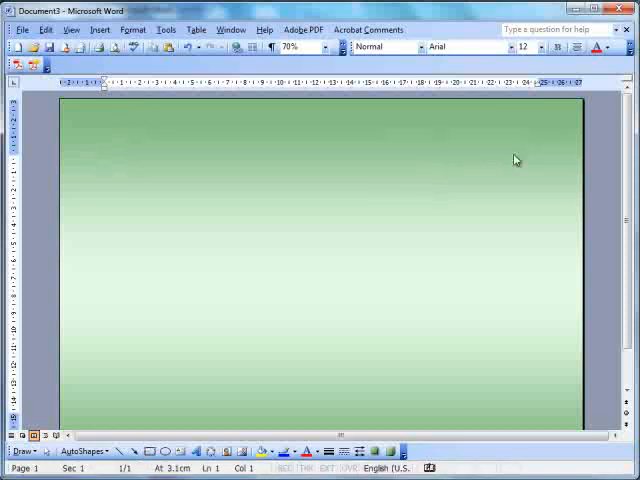
Draw a wide text box at the page top and type 'AO Training flowchart tutorial'
drag(135, 142, 512, 142)
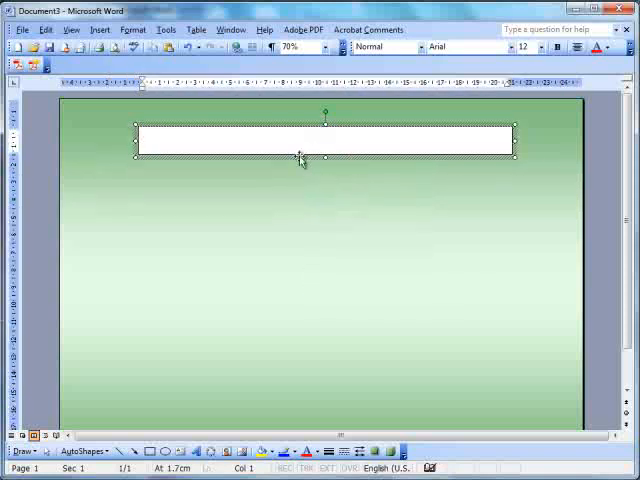
text(A)
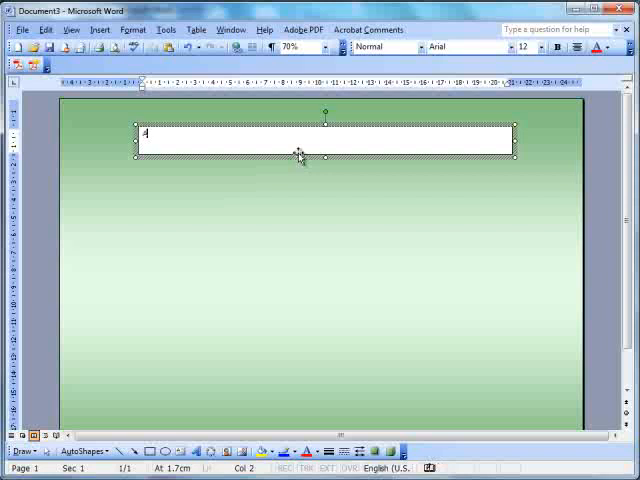
text(O Tr)
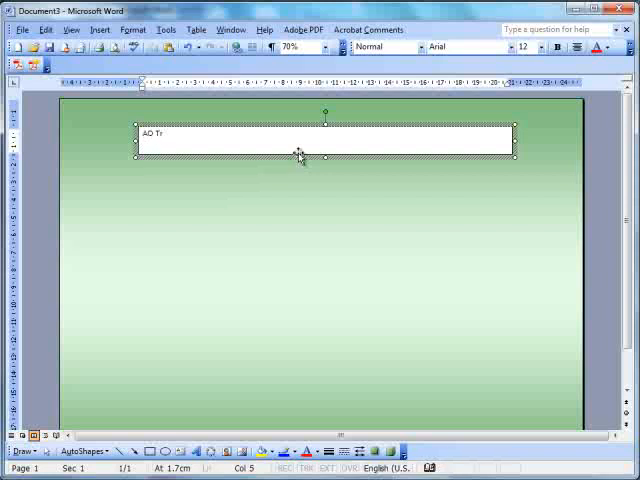
text(aining follows)
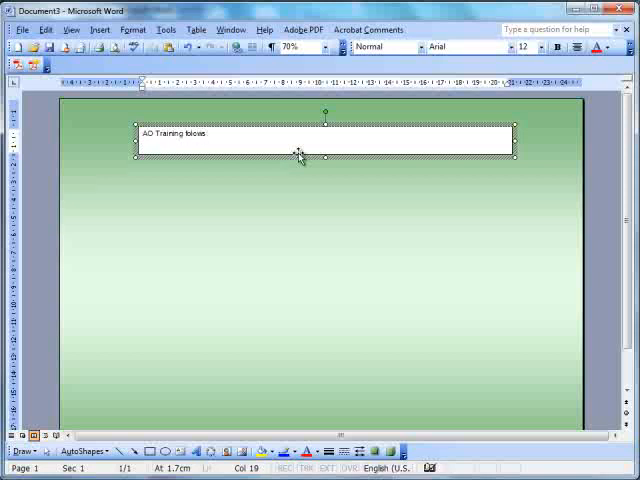
text(chart f)
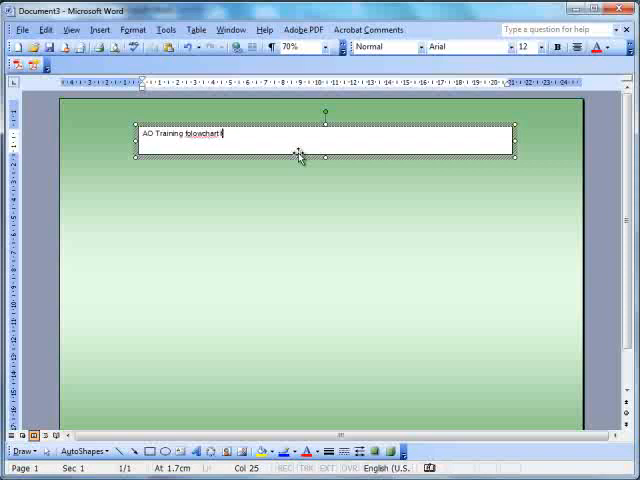
text(tutorial)
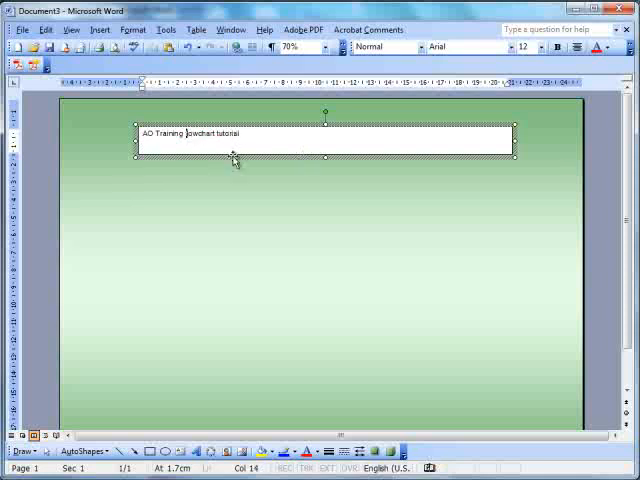
Enlarge the title text to size 26
triple_click(180, 135)
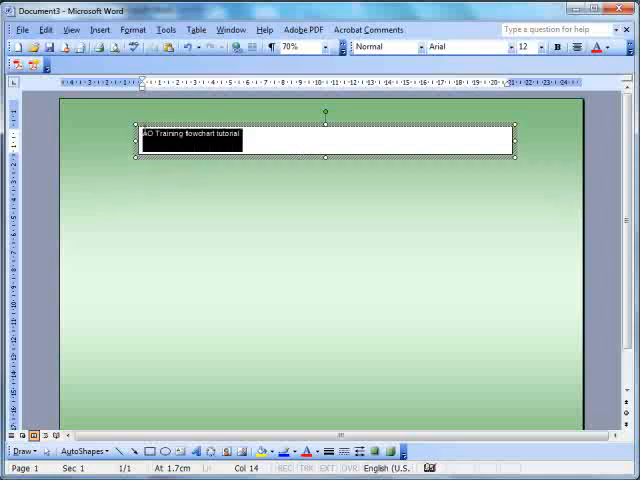
click(537, 46)
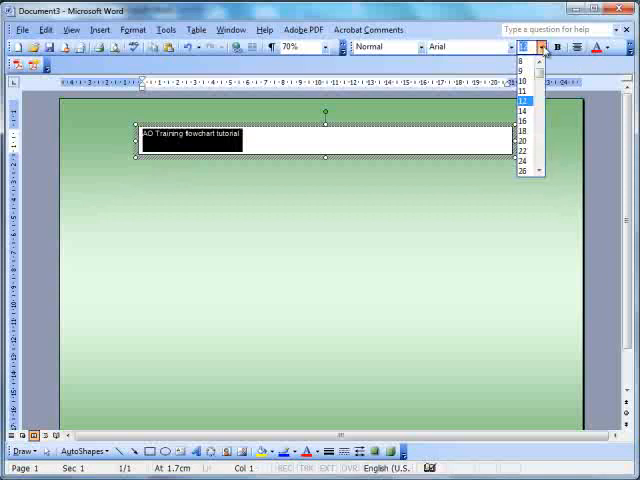
click(521, 170)
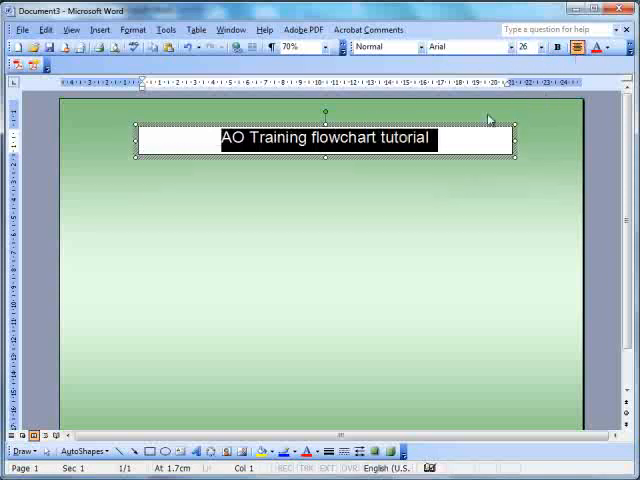
mouse_move(452, 157)
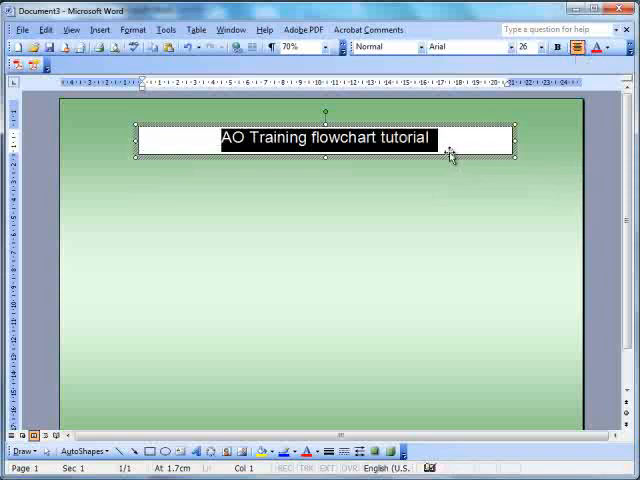
Format the title box with a light yellow fill and dark green line colour
right_click(450, 155)
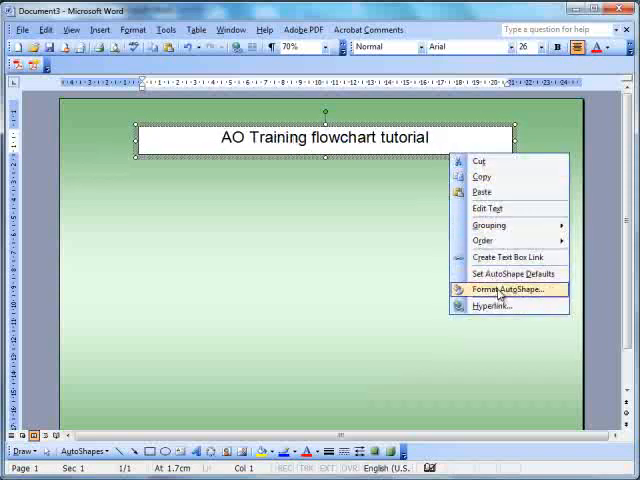
click(508, 289)
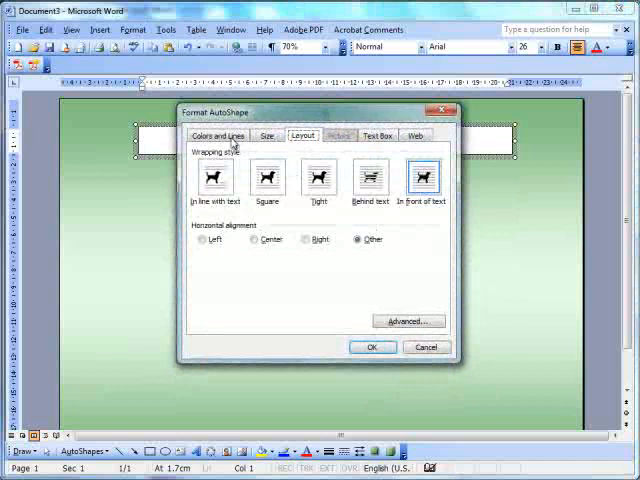
click(217, 135)
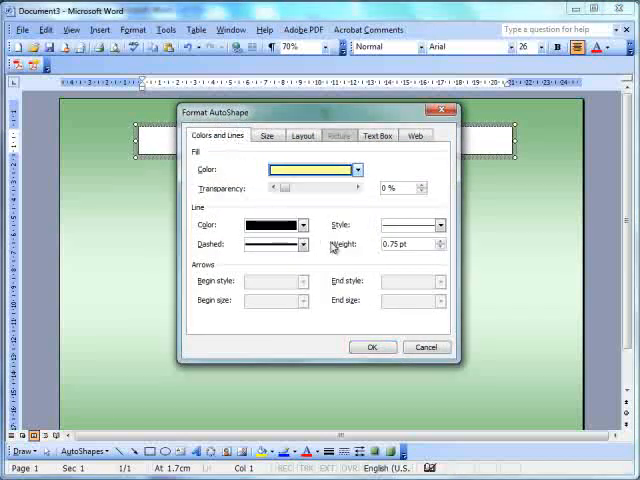
click(303, 225)
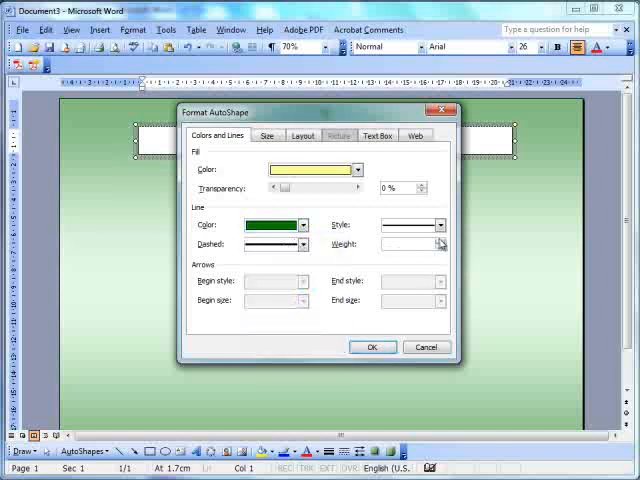
click(371, 347)
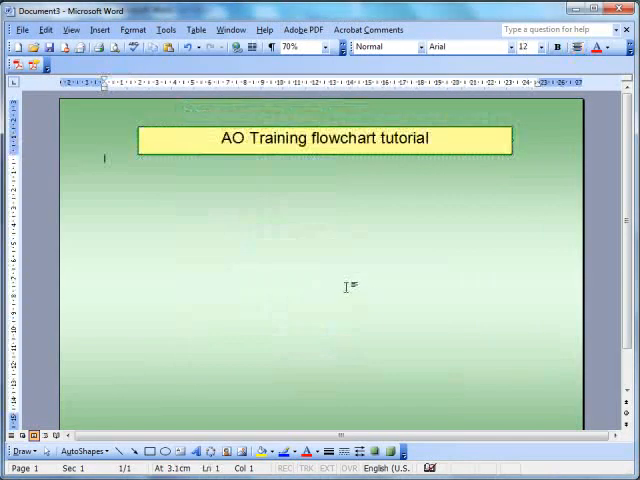
mouse_move(333, 298)
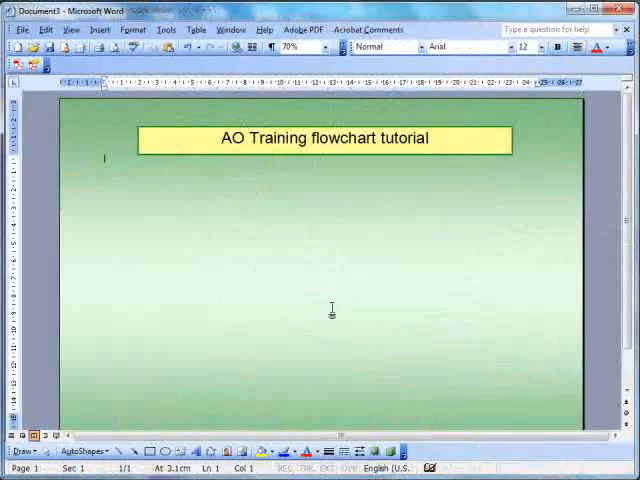
Draw an oval from the AutoShapes collection on the left below the title
click(82, 451)
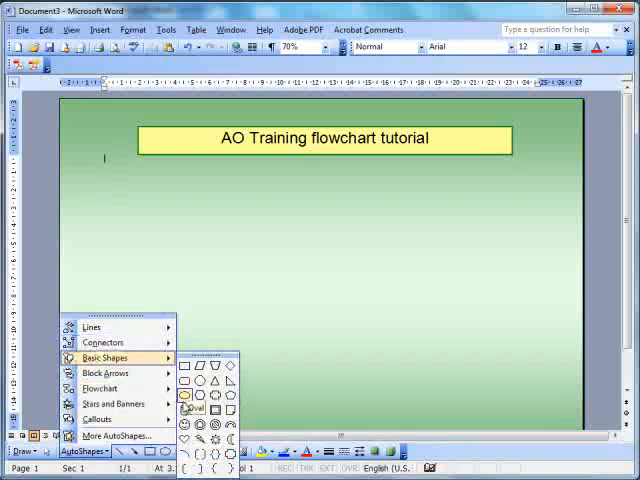
click(196, 408)
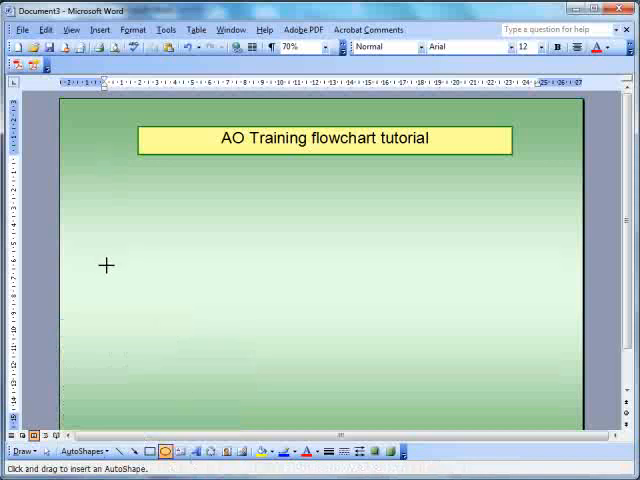
drag(105, 265, 175, 310)
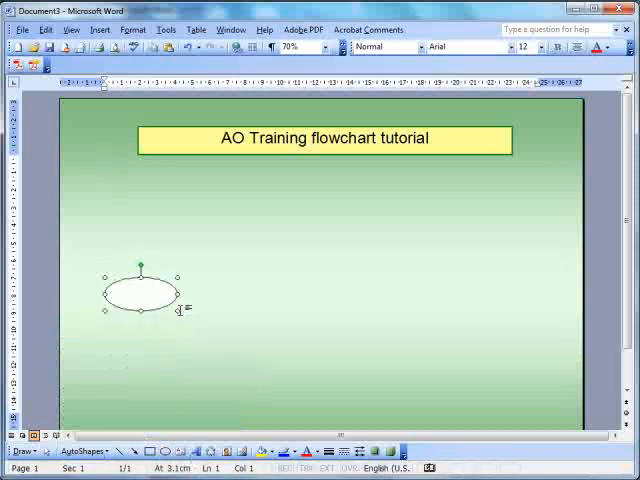
mouse_move(520, 360)
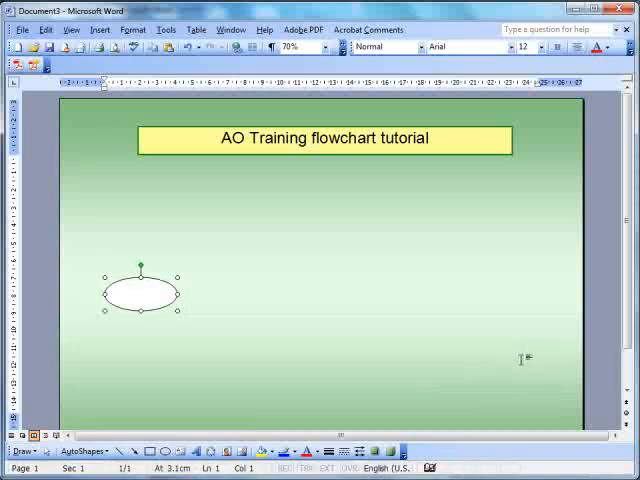
mouse_move(515, 363)
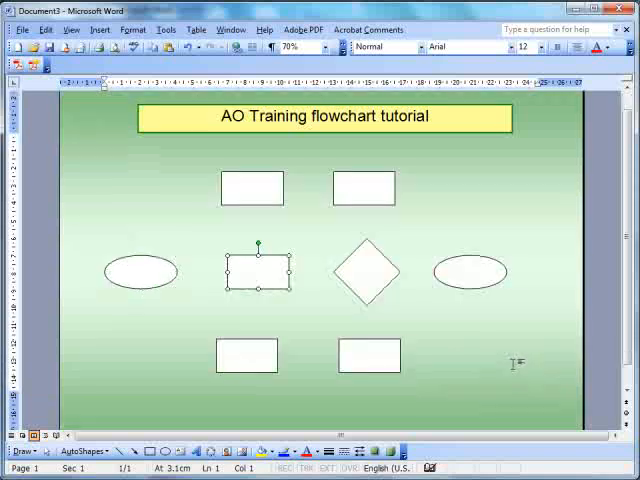
mouse_move(190, 312)
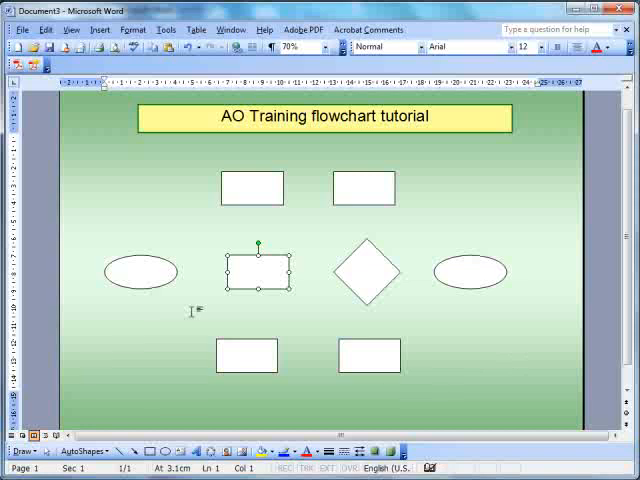
mouse_move(485, 373)
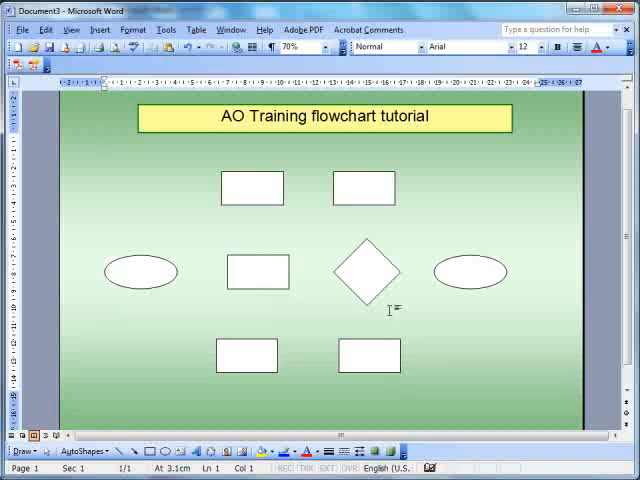
Drag the centre and top-left rectangles into line with the bottom-left rectangle
click(258, 271)
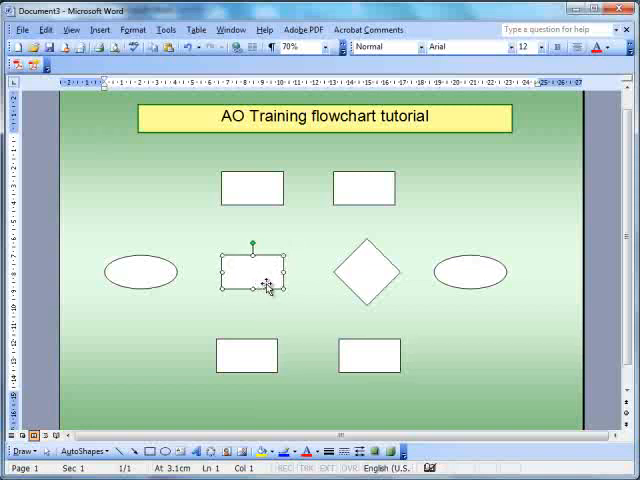
drag(253, 272, 253, 188)
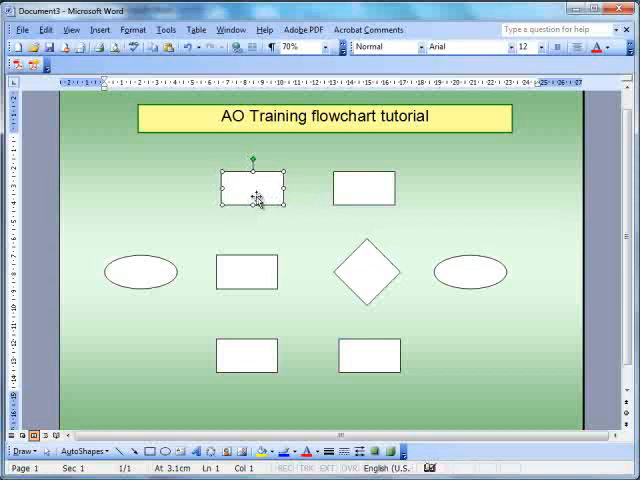
drag(258, 193, 246, 193)
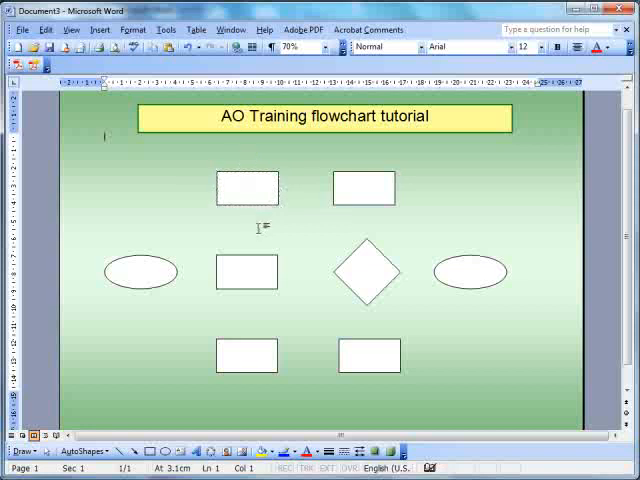
mouse_move(297, 246)
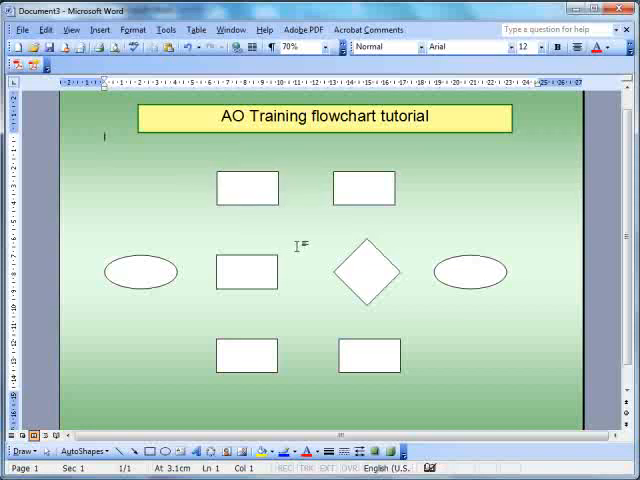
mouse_move(358, 208)
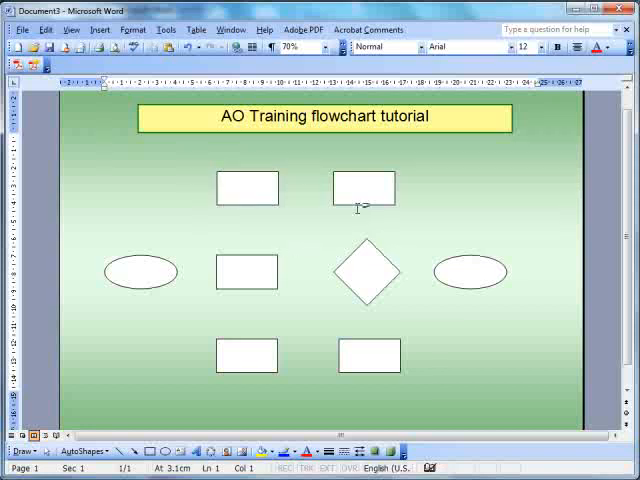
mouse_move(152, 290)
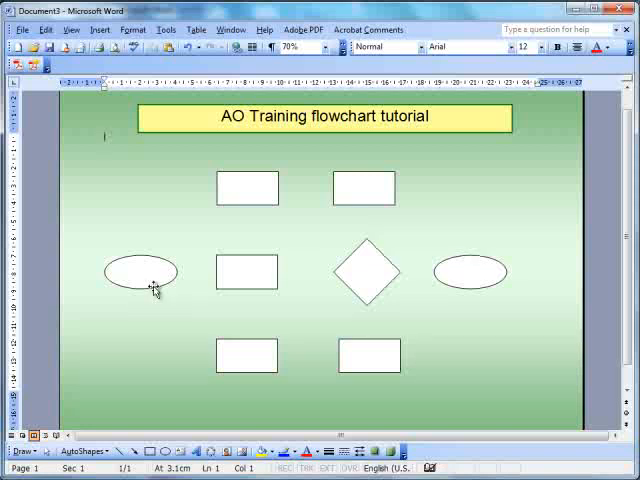
Select the left oval, the other flowchart shapes and the bottom-right rectangle together
click(141, 272)
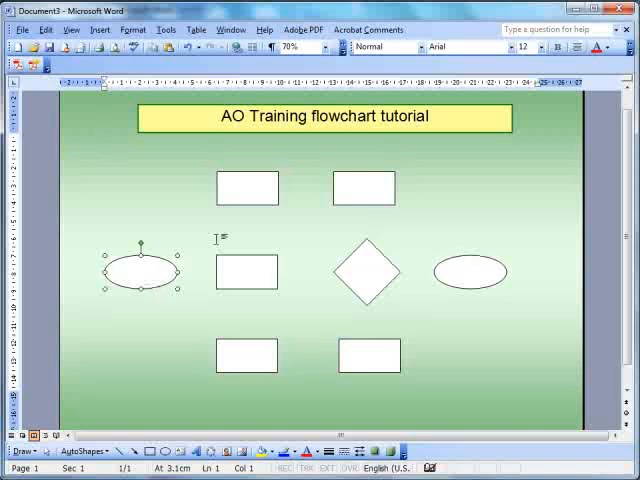
click(247, 188)
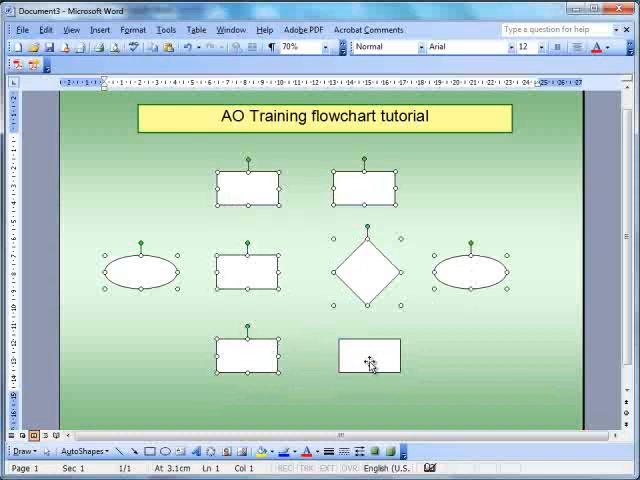
click(366, 357)
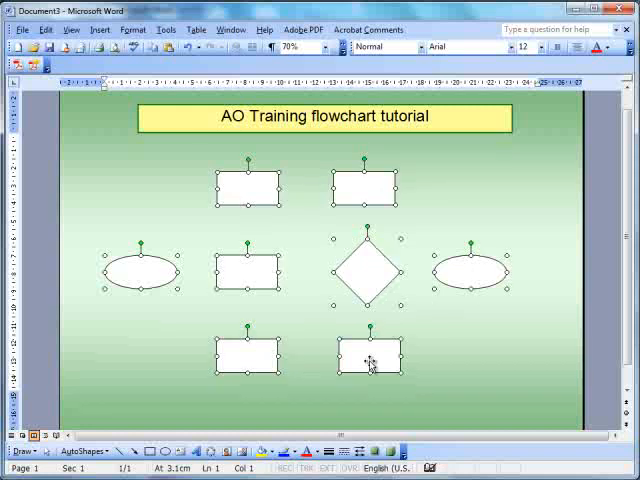
right_click(370, 360)
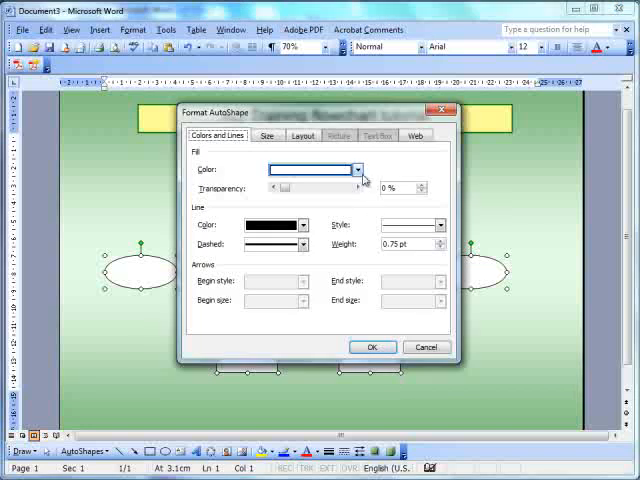
Give the selected shapes a light yellow fill and a 2 pt dark green outline
click(356, 169)
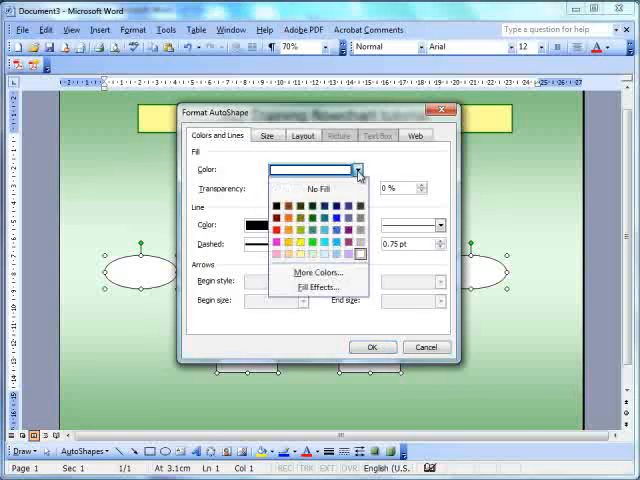
mouse_move(291, 254)
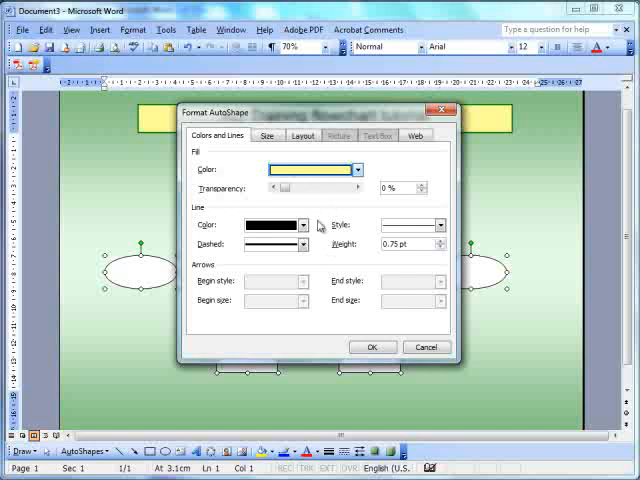
click(301, 224)
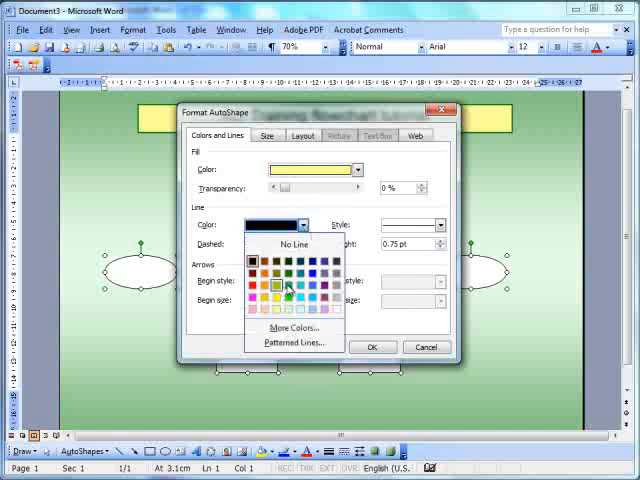
click(287, 288)
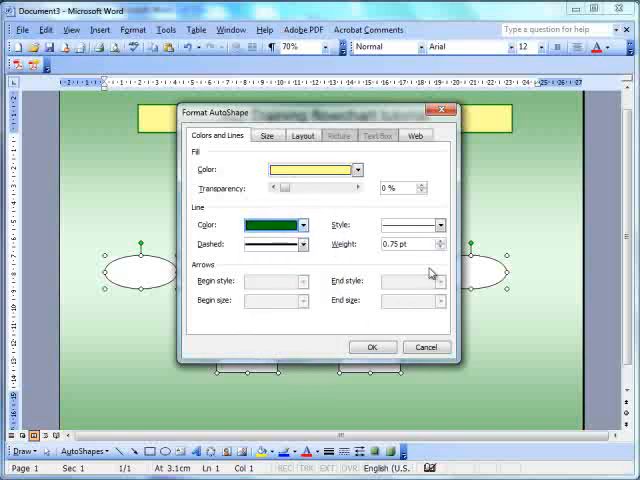
click(438, 241)
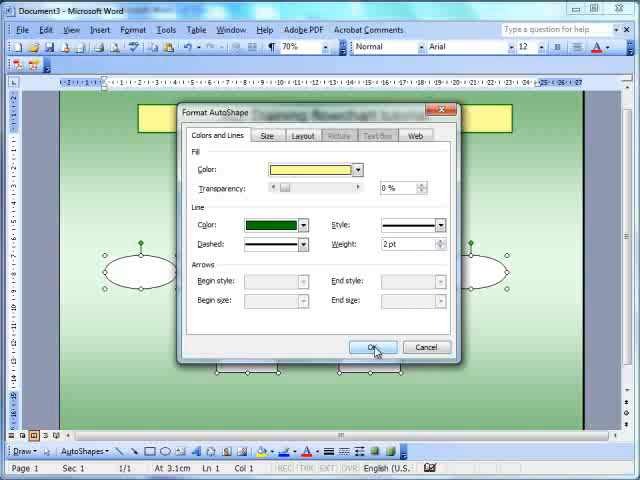
mouse_move(302, 135)
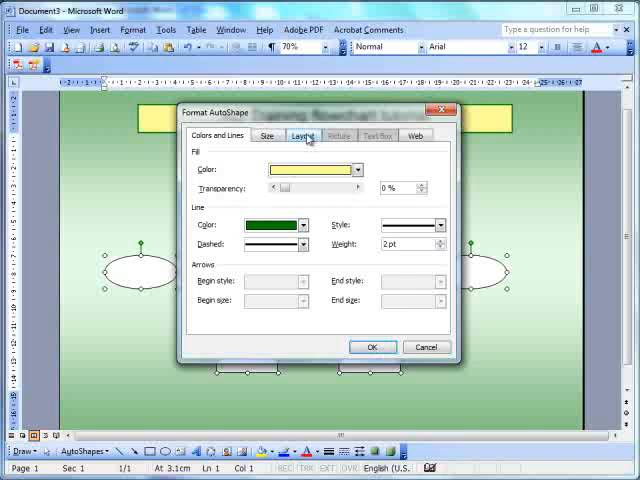
click(371, 347)
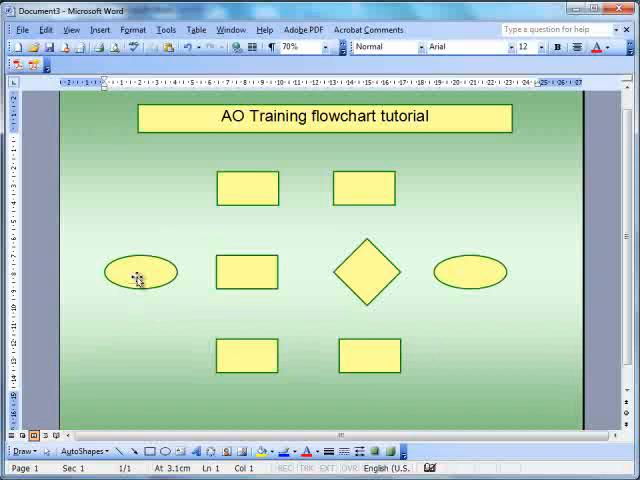
Fill the start and finish ovals with light orange
click(139, 272)
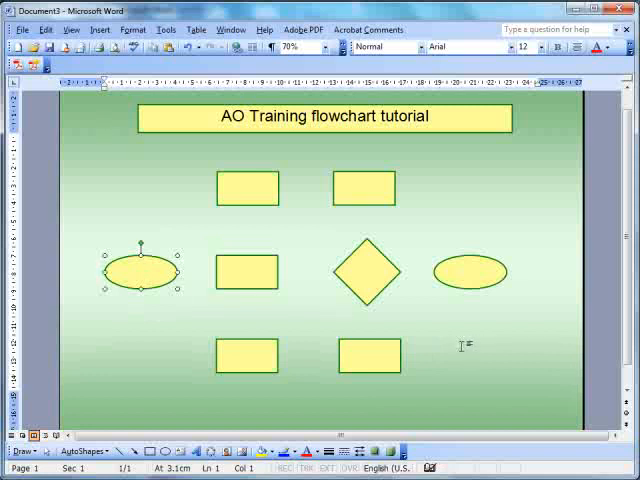
right_click(472, 272)
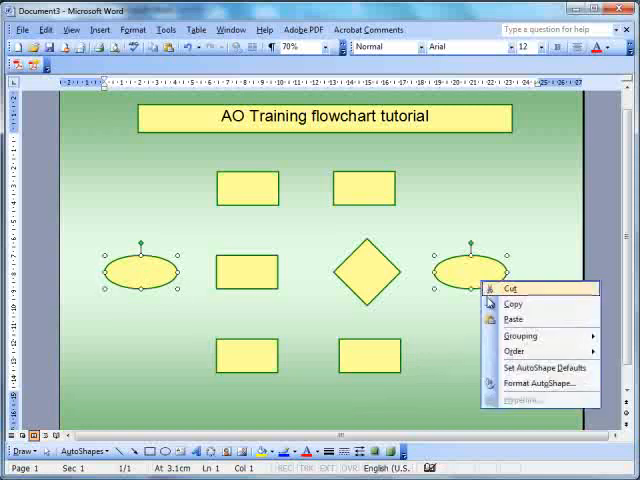
mouse_move(539, 383)
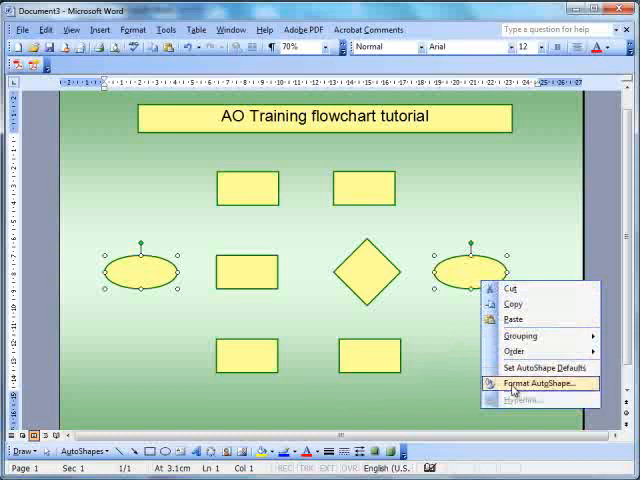
click(540, 383)
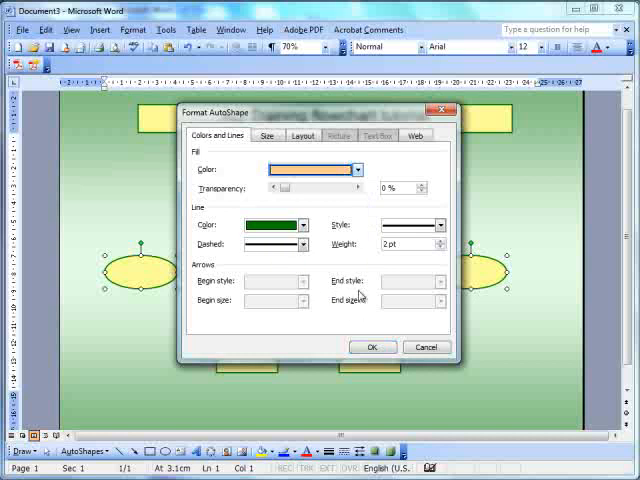
click(372, 347)
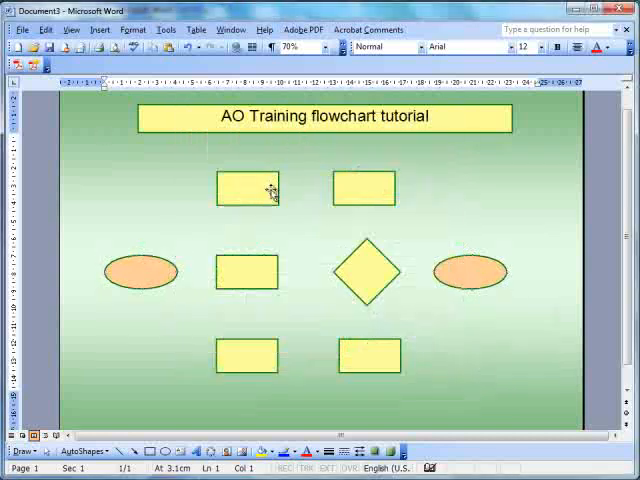
Give the four outer rectangles a pale green fill
click(248, 188)
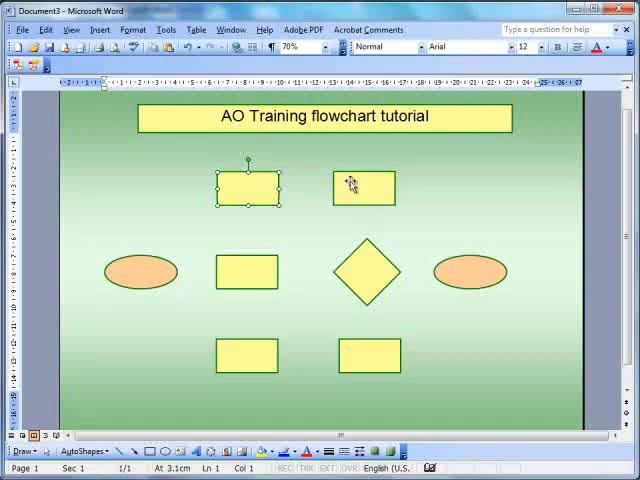
right_click(371, 357)
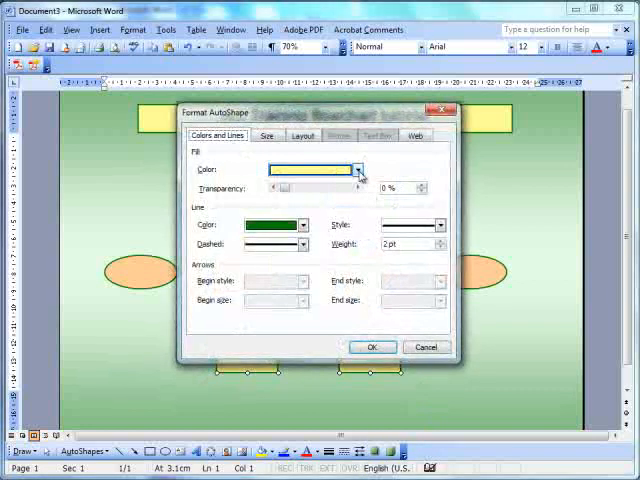
click(357, 169)
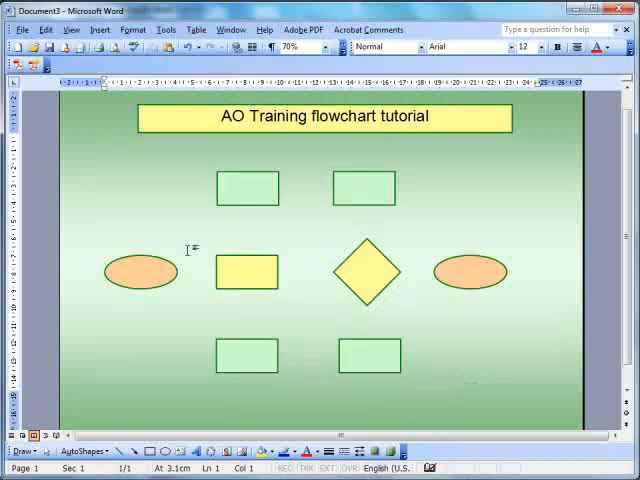
Select the oval, process box, diamond and rectangles, then bring up the start oval's text options
click(141, 271)
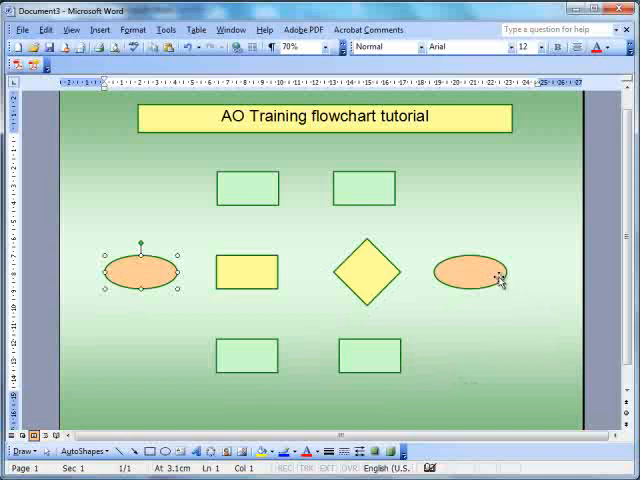
click(248, 271)
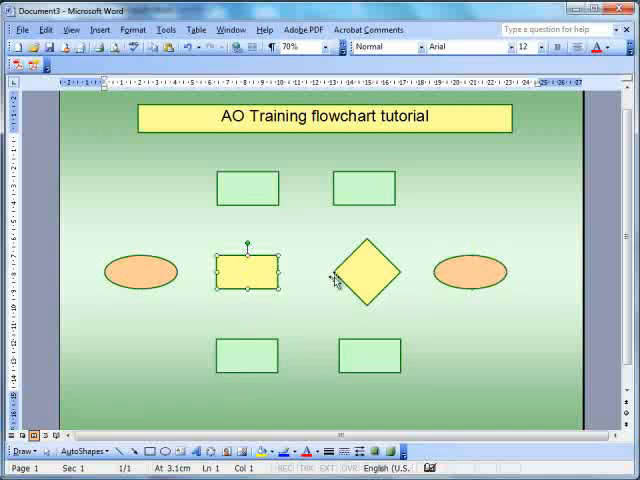
click(367, 272)
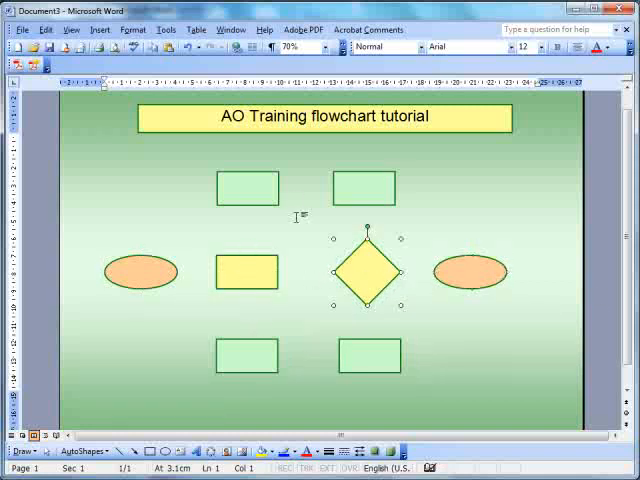
click(247, 188)
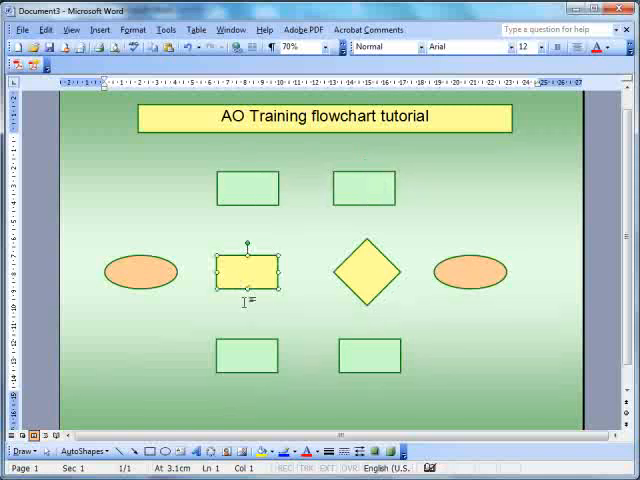
click(367, 357)
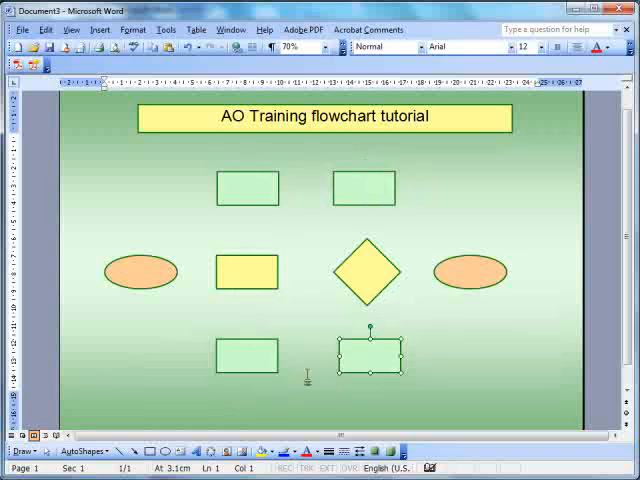
mouse_move(237, 362)
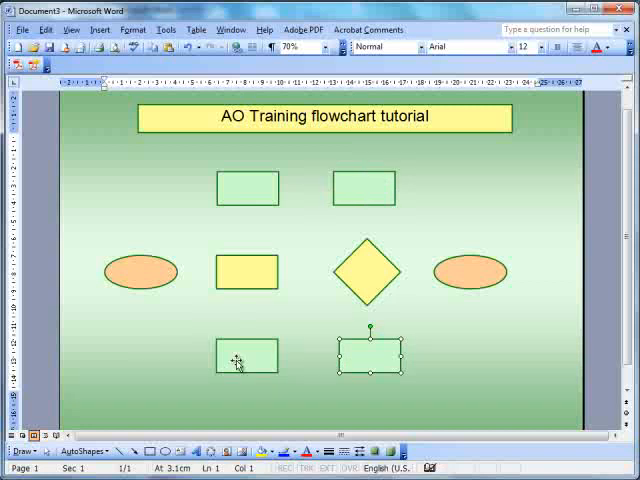
mouse_move(157, 278)
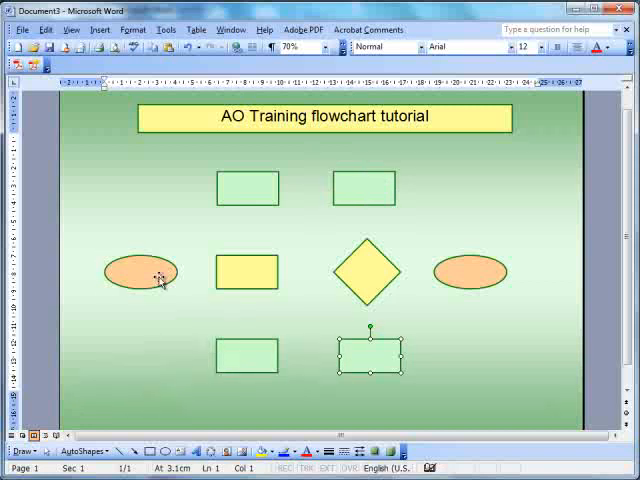
right_click(140, 272)
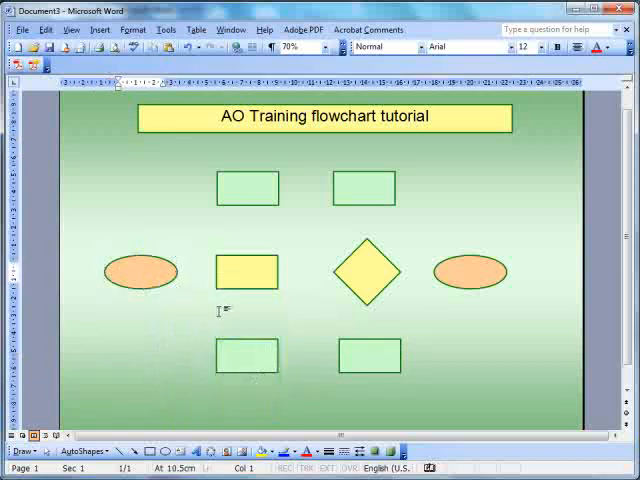
mouse_move(470, 378)
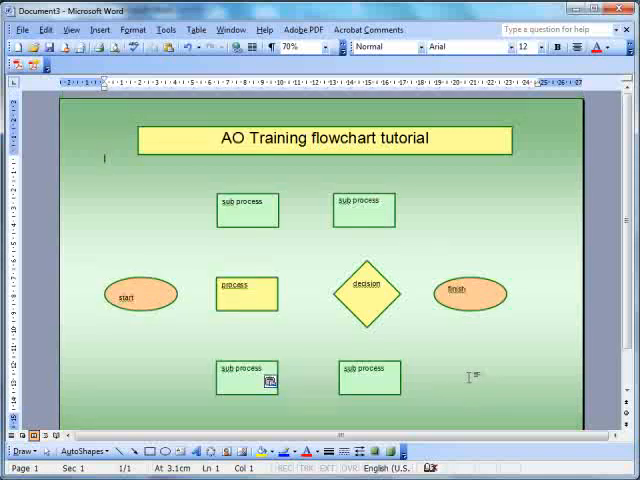
mouse_move(172, 298)
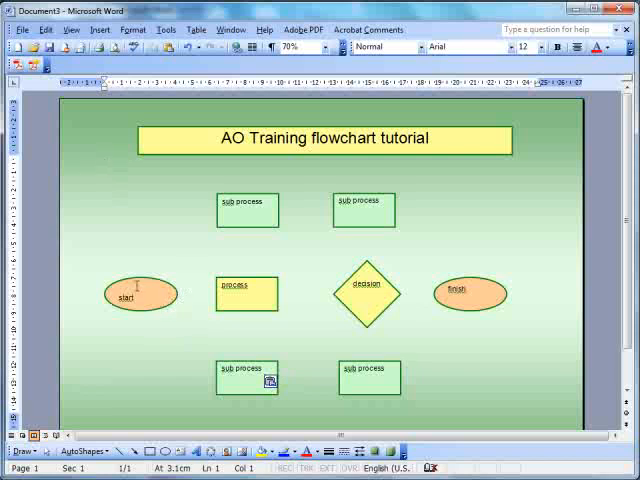
Select the text inside the start oval to give it the 'start' label
click(140, 293)
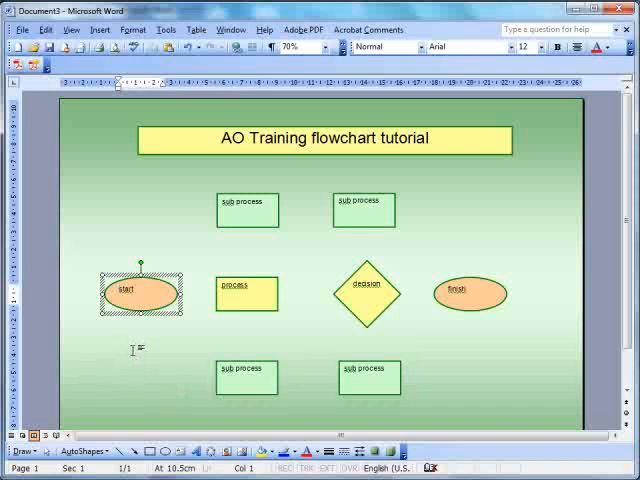
mouse_move(348, 305)
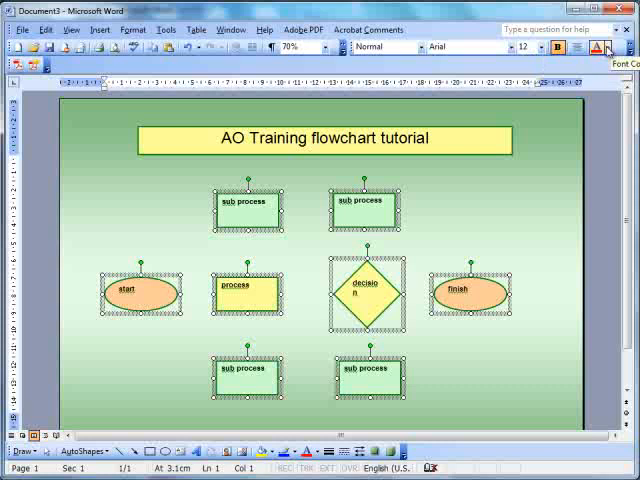
mouse_move(576, 47)
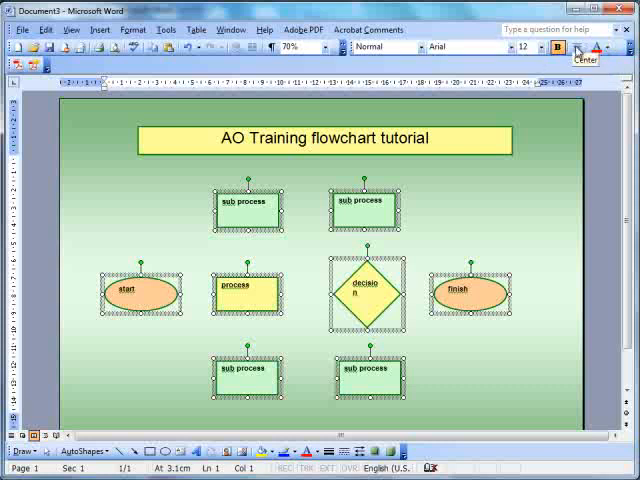
mouse_move(555, 173)
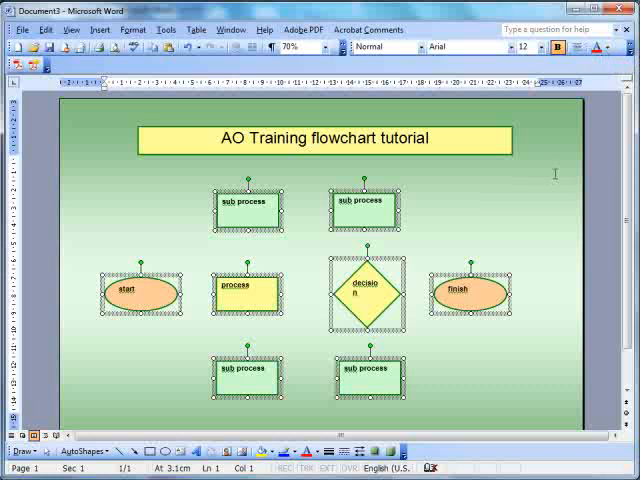
Make the start, decision, process and sub process labels bold and centred
click(285, 243)
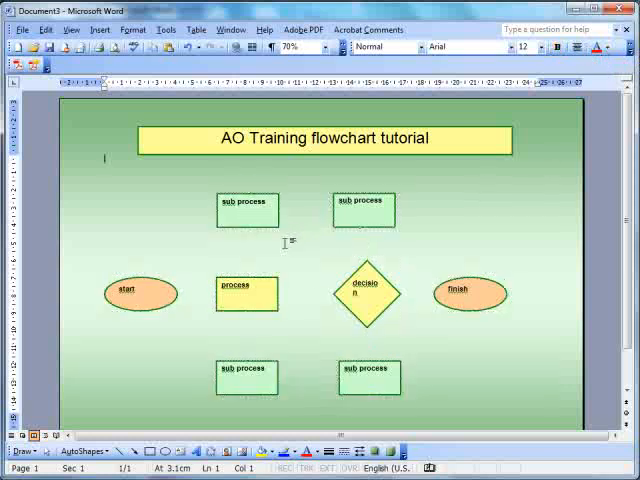
click(140, 293)
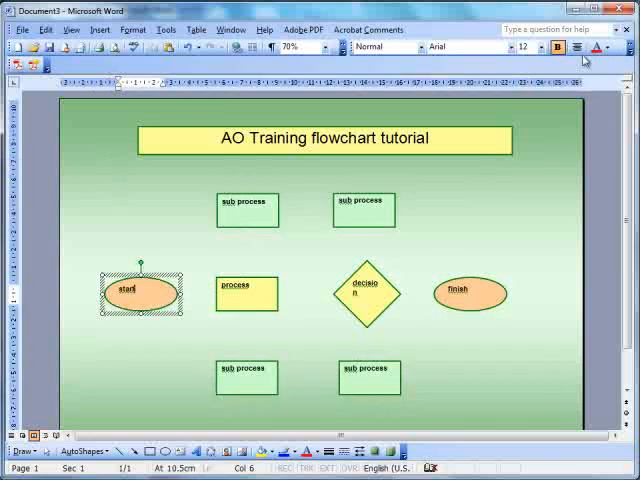
click(245, 210)
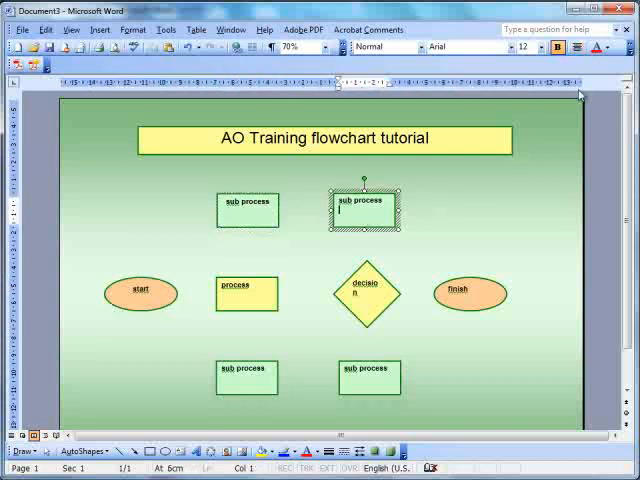
click(367, 294)
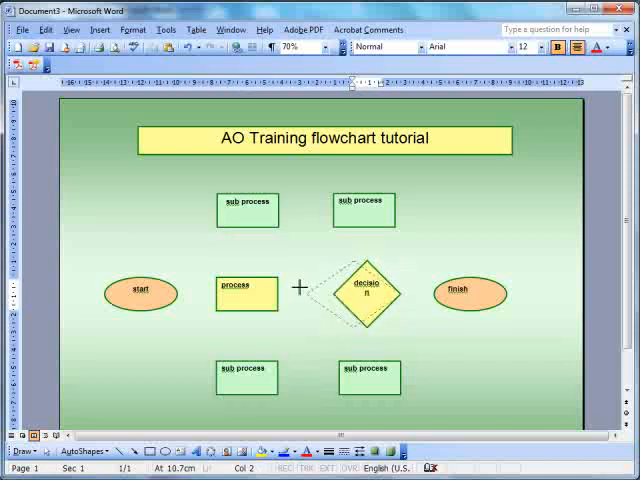
click(362, 291)
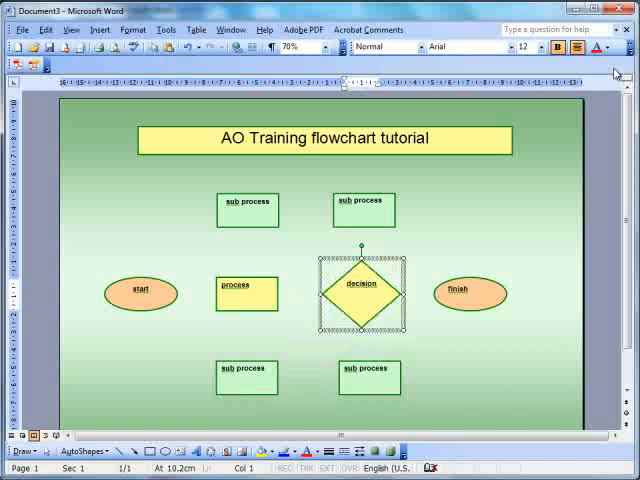
click(470, 292)
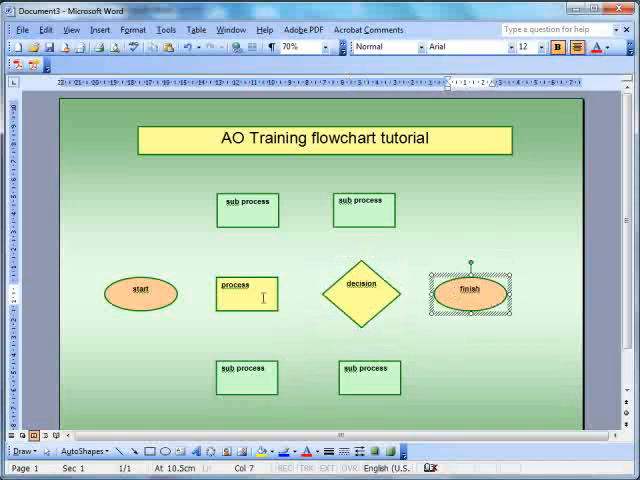
click(246, 291)
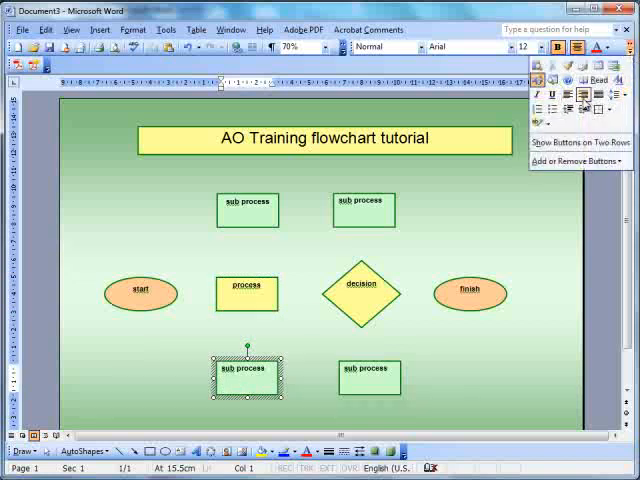
mouse_move(552, 192)
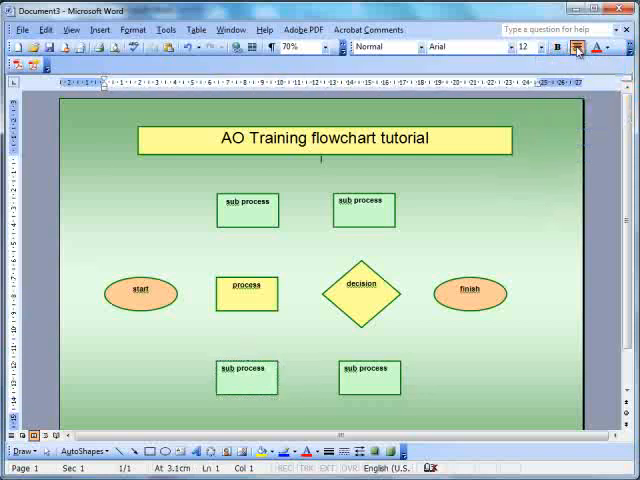
click(369, 377)
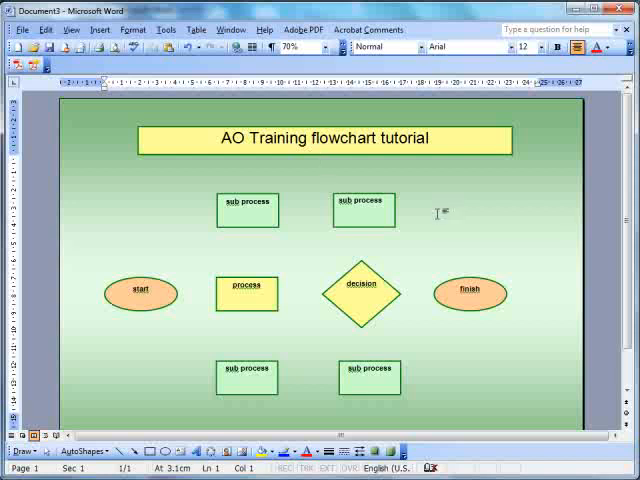
Select the start oval and add the remaining seven shapes to the selection
click(140, 292)
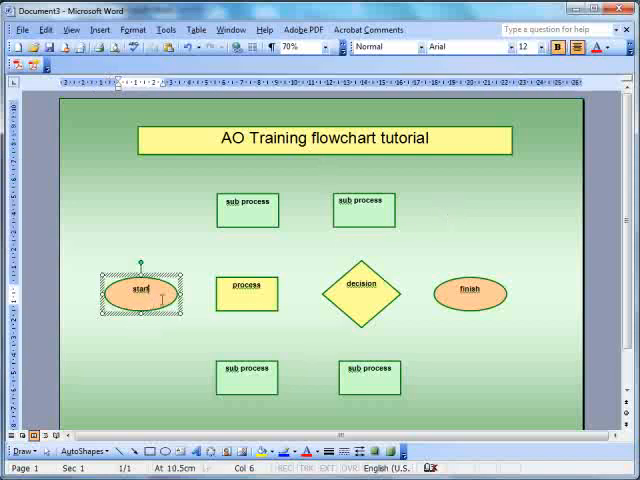
click(247, 209)
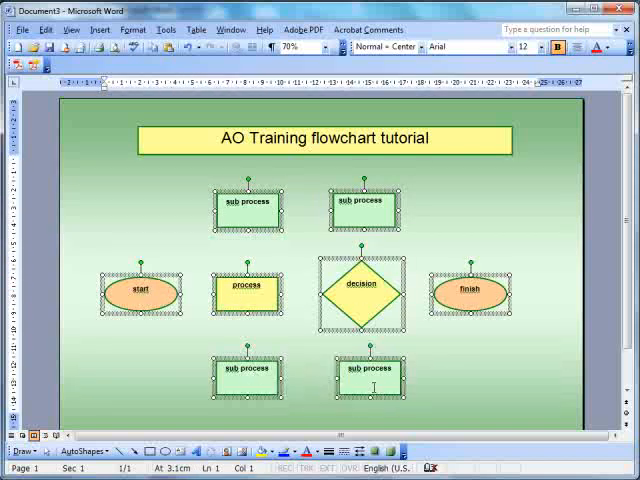
mouse_move(420, 294)
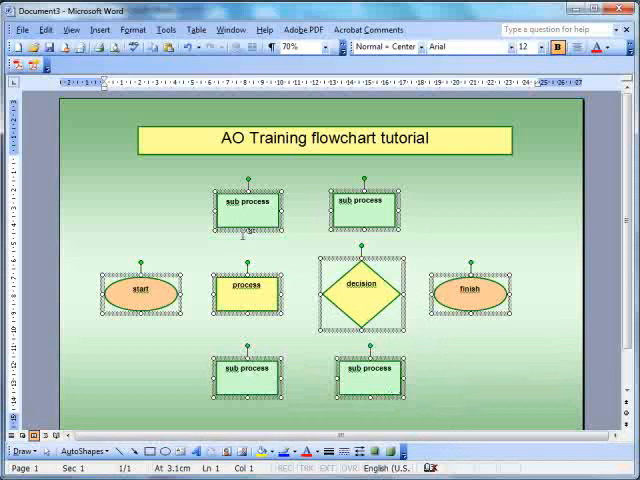
mouse_move(240, 232)
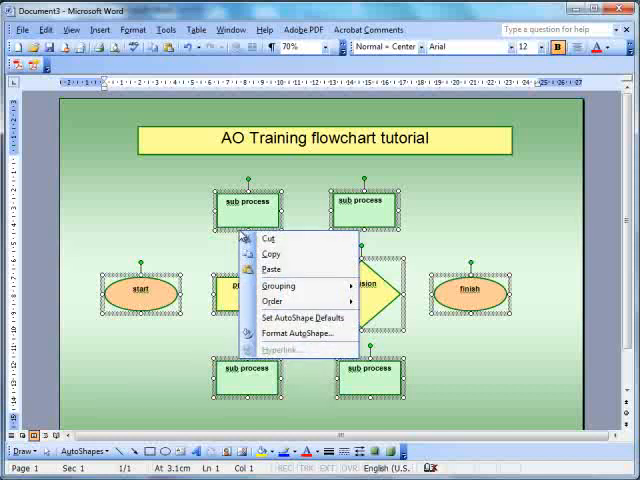
mouse_move(272, 301)
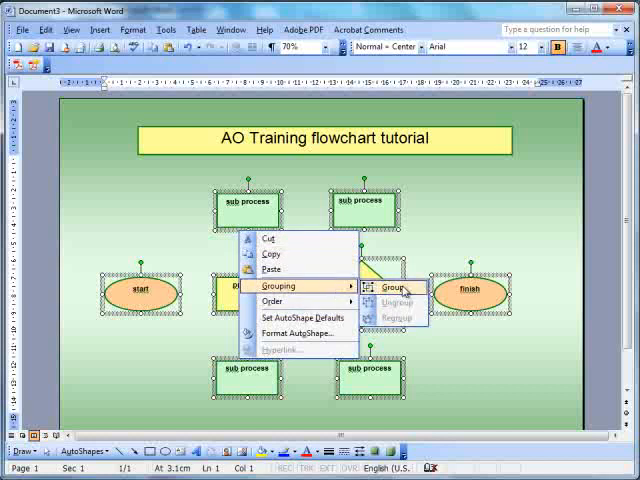
Group the eight selected shapes into one object, then deselect it
click(393, 286)
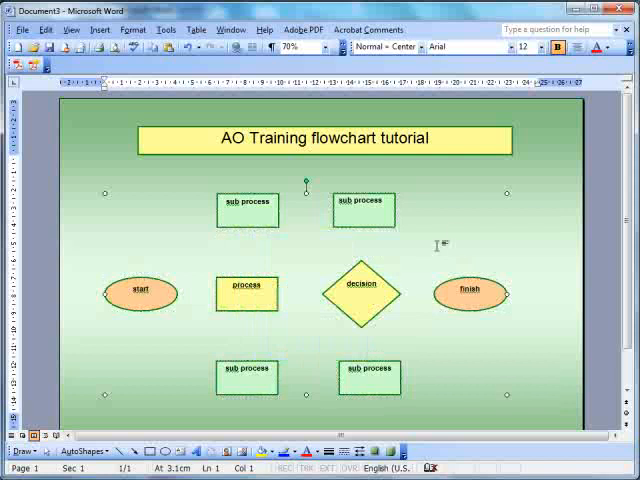
click(362, 208)
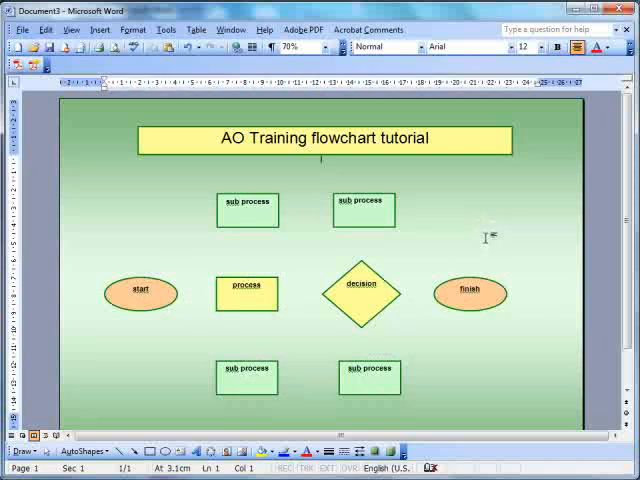
mouse_move(300, 318)
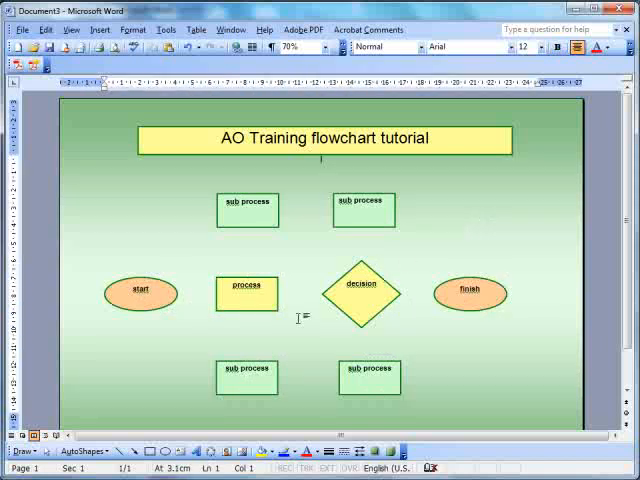
Draw an arrow from the start oval to the process box
click(135, 451)
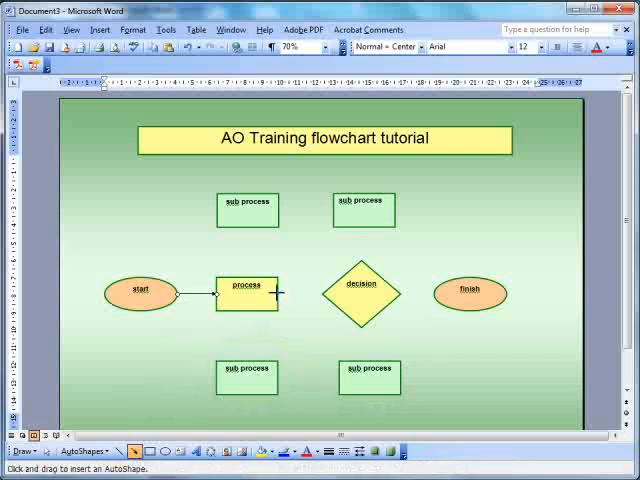
drag(281, 293, 326, 293)
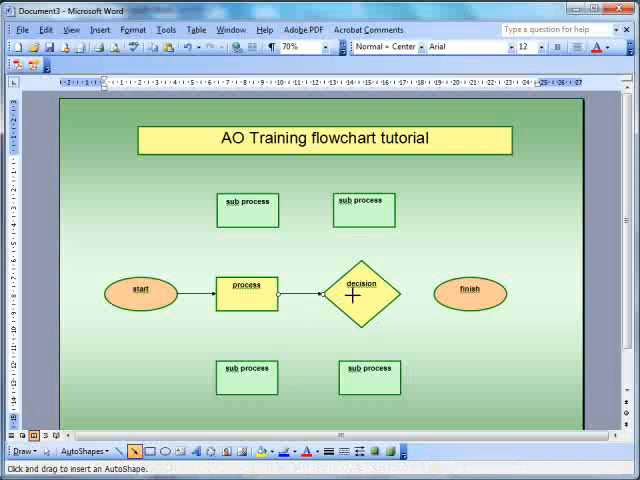
mouse_move(403, 294)
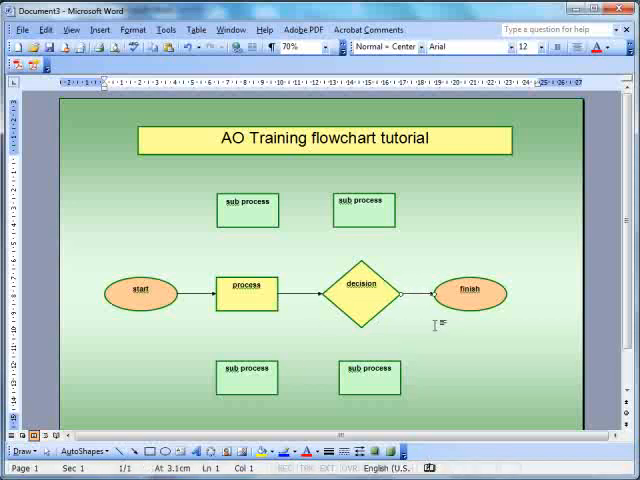
mouse_move(295, 310)
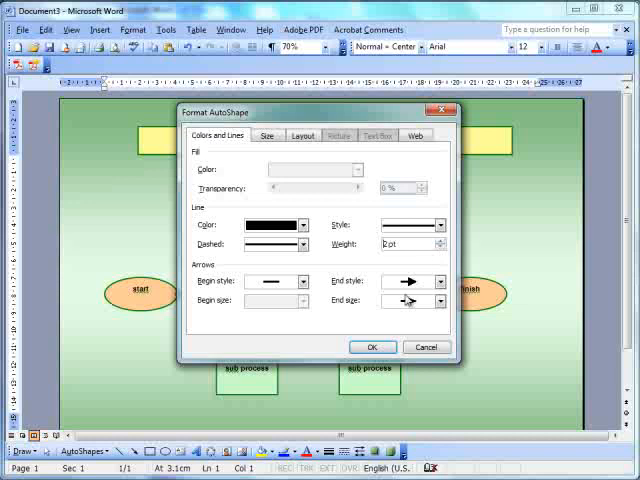
Apply a 2 pt line weight to the connecting arrows
click(372, 347)
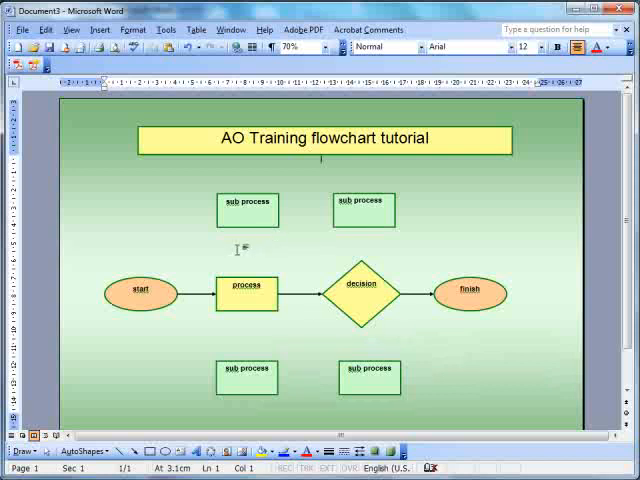
mouse_move(252, 293)
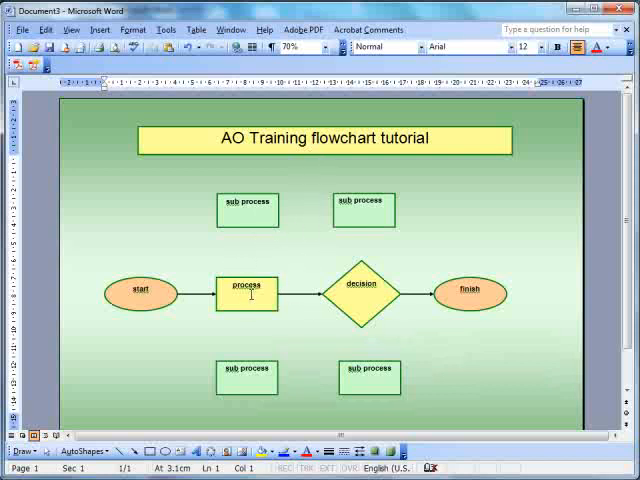
mouse_move(288, 345)
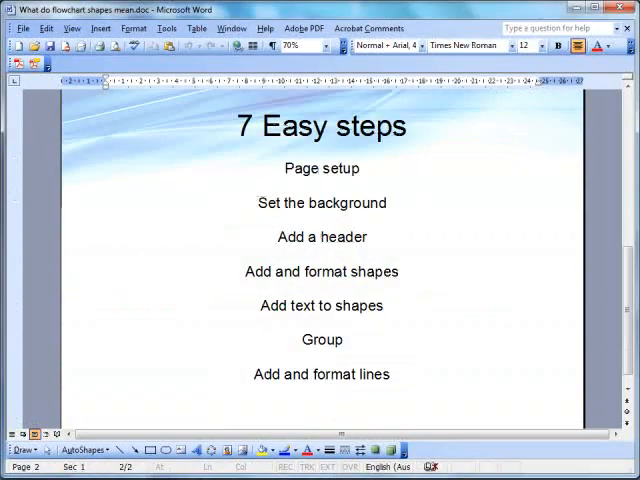
mouse_move(298, 195)
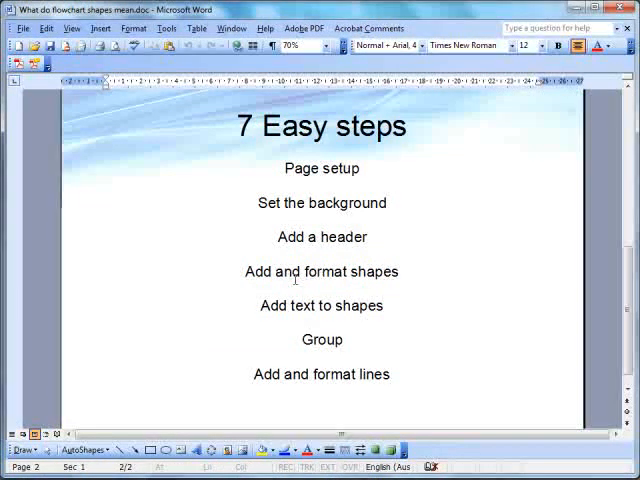
mouse_move(363, 313)
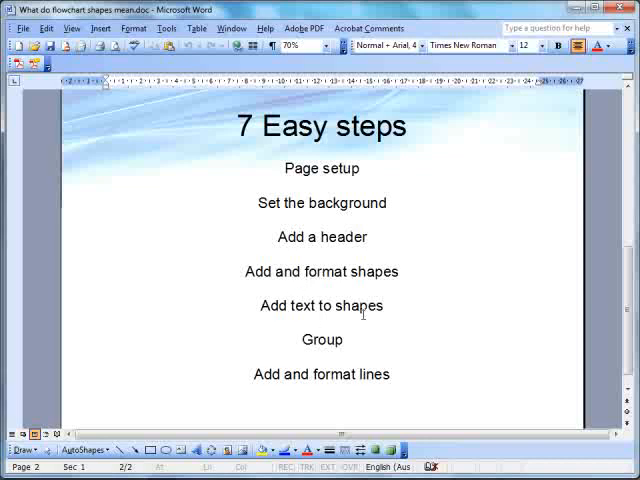
mouse_move(304, 341)
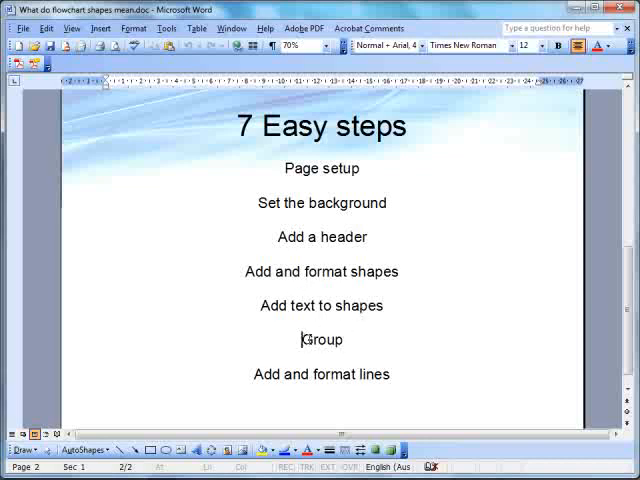
Highlight the word 'Group' in the reference document's 7 Easy steps list
double_click(322, 339)
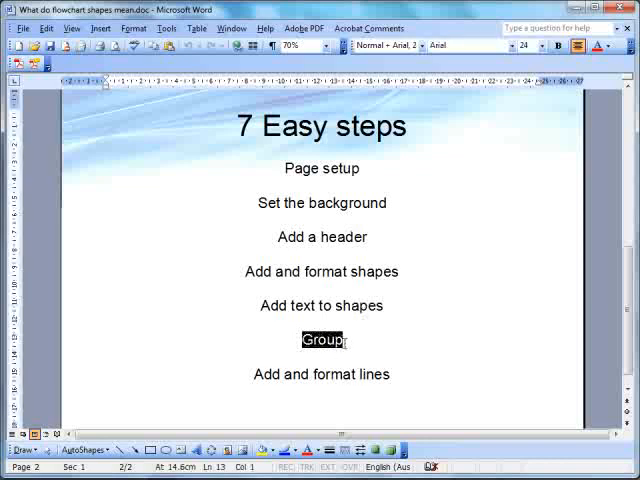
mouse_move(258, 366)
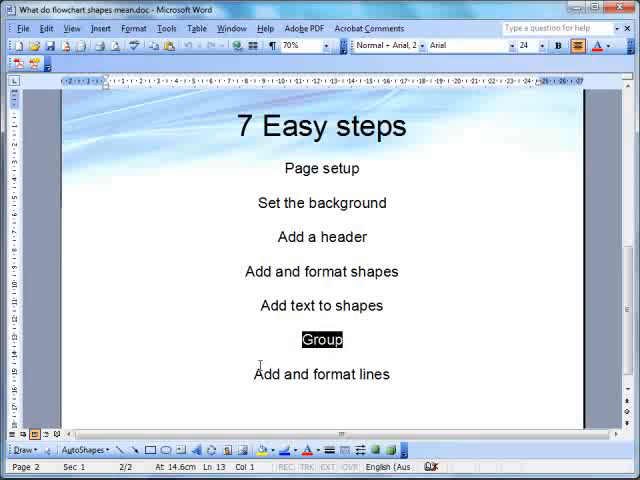
mouse_move(262, 352)
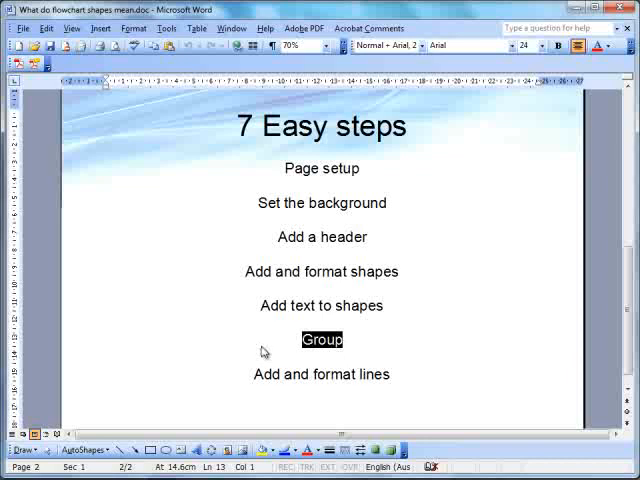
mouse_move(260, 345)
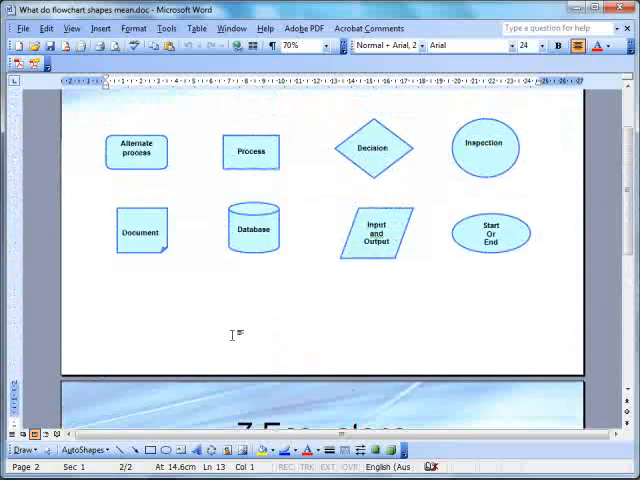
Scroll up to the page of labelled example flowchart shapes
scroll(up, 3)
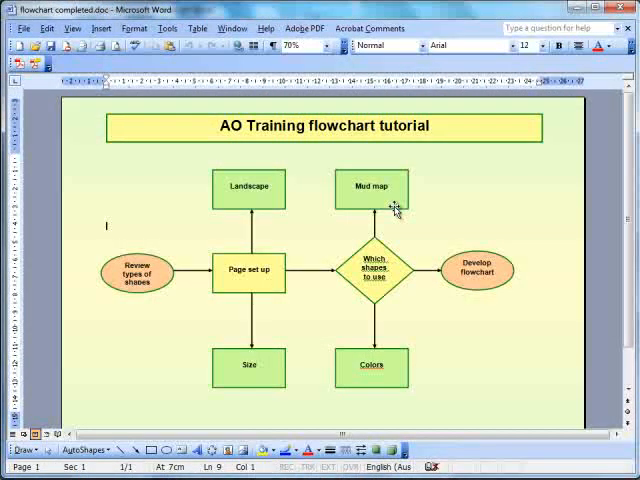
mouse_move(425, 228)
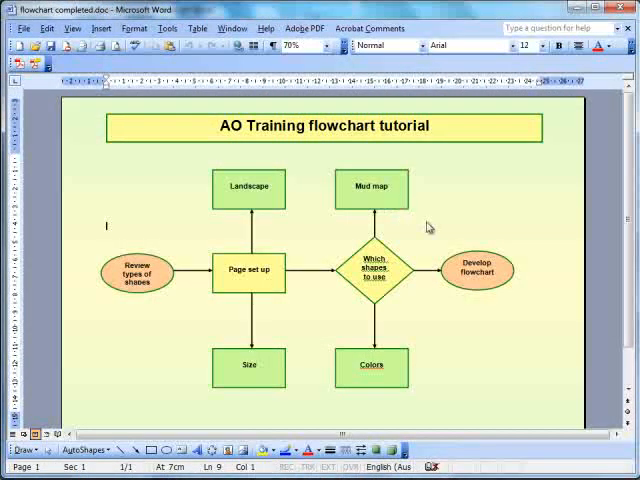